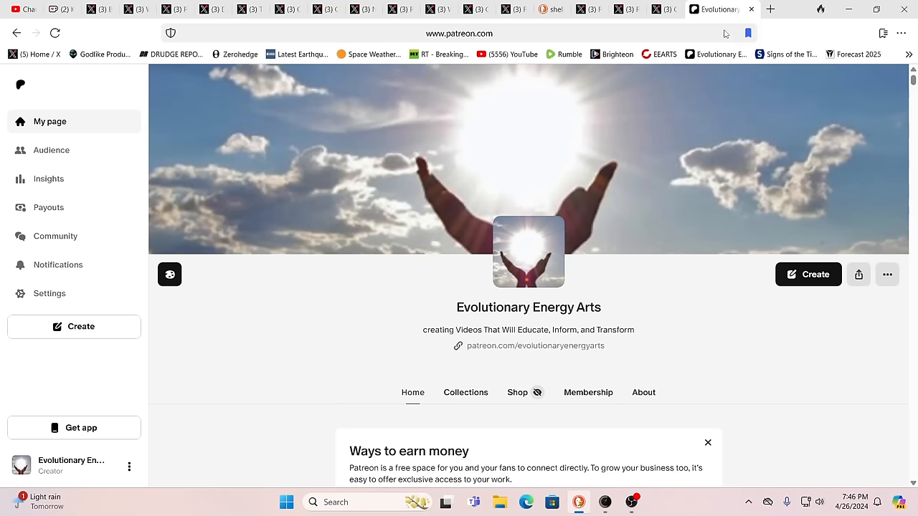
{"action": "mouse_move", "coordinate": [716, 28]}
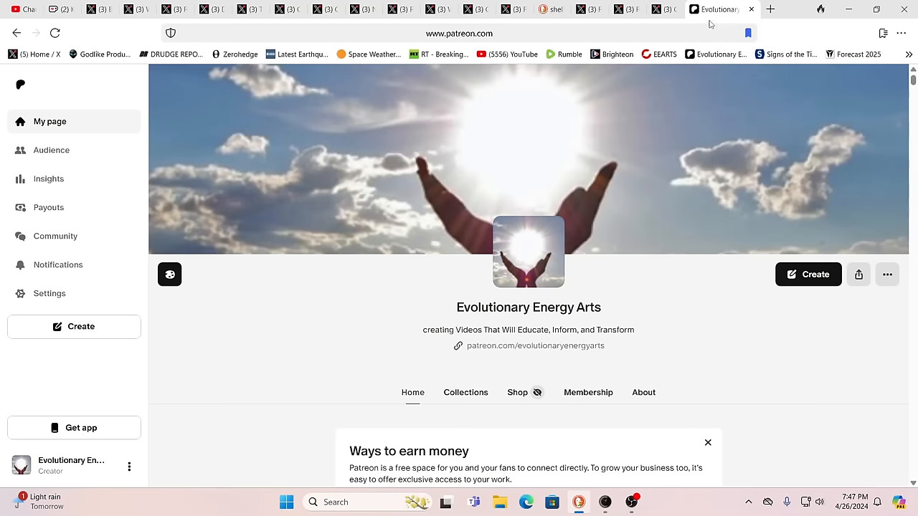
{"action": "mouse_move", "coordinate": [663, 9]}
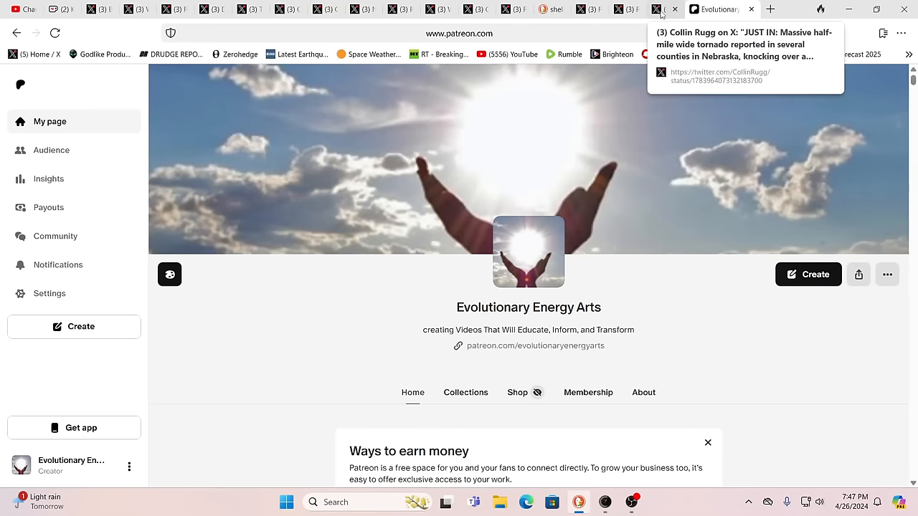
Step: Watch Collin Rugg's video of the half-mile-wide Nebraska tornado
{"action": "left_click", "coordinate": [662, 8]}
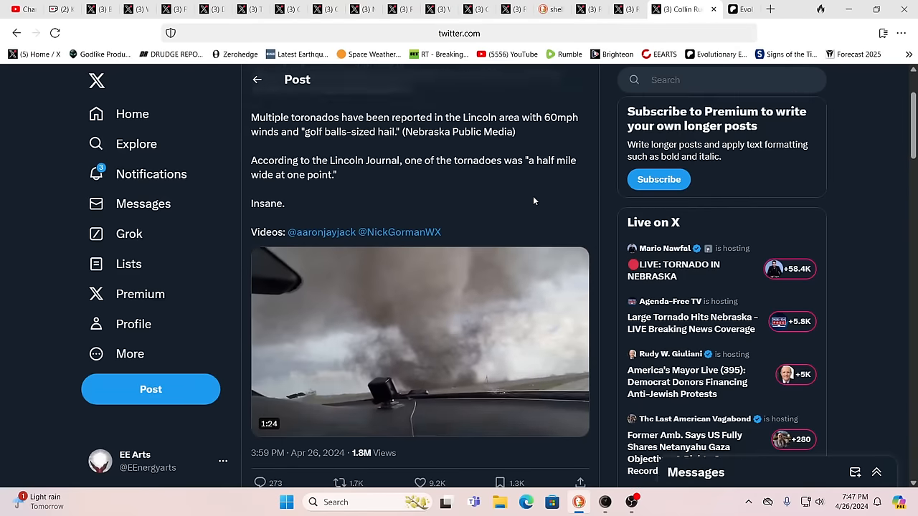
{"action": "scroll", "scroll_direction": "up", "scroll_amount": 3}
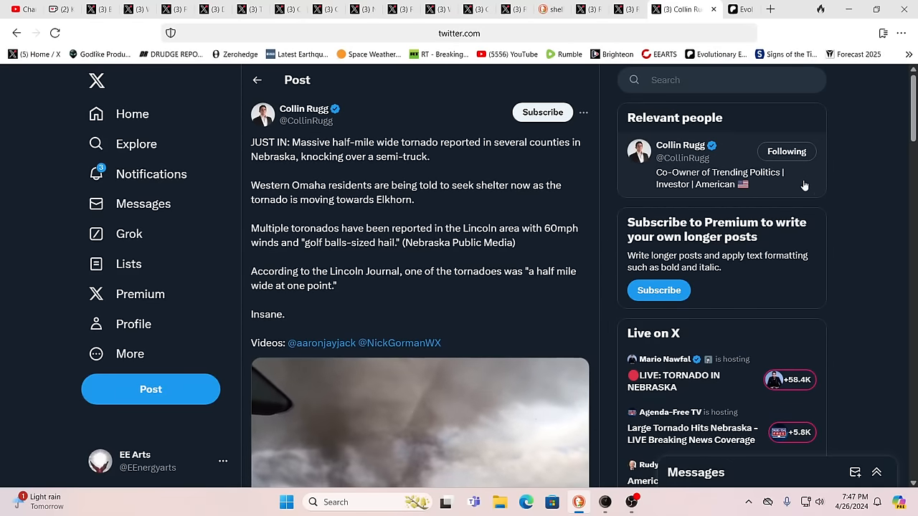
{"action": "scroll", "scroll_direction": "down", "scroll_amount": 3}
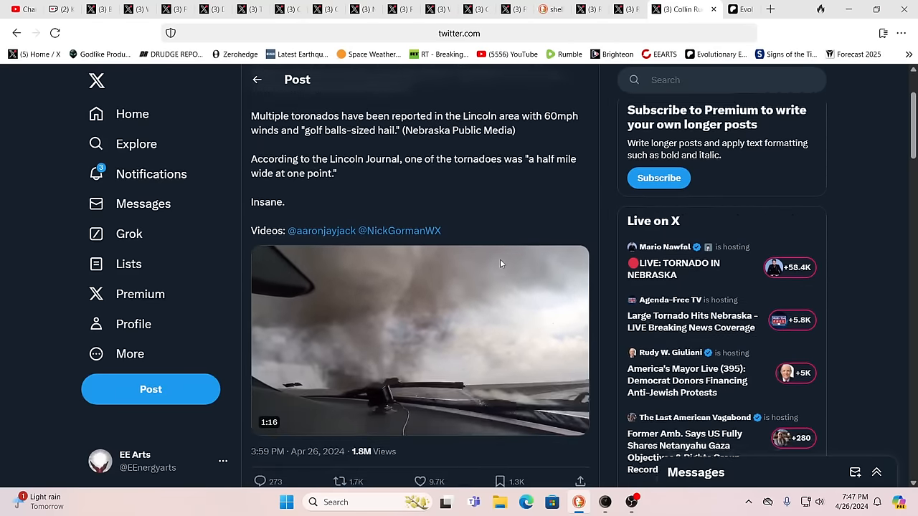
{"action": "left_click", "coordinate": [419, 338]}
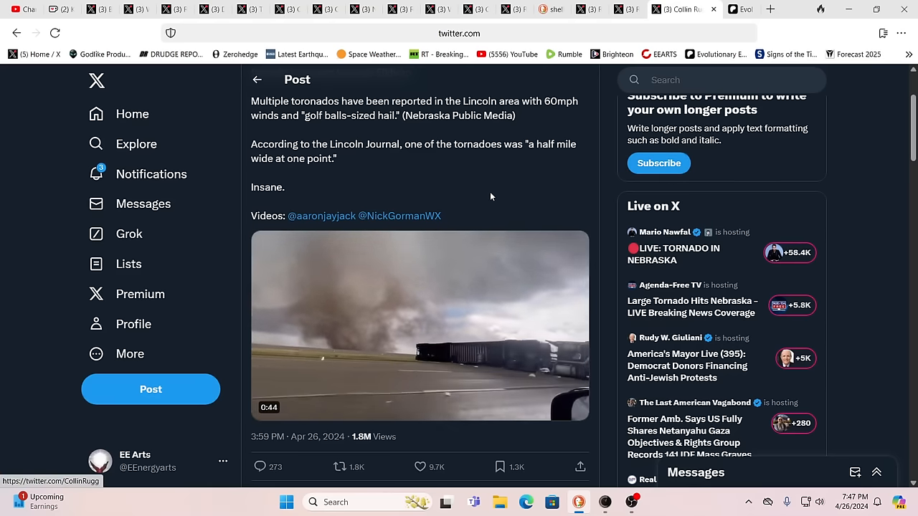
{"action": "scroll", "scroll_direction": "up", "scroll_amount": 3}
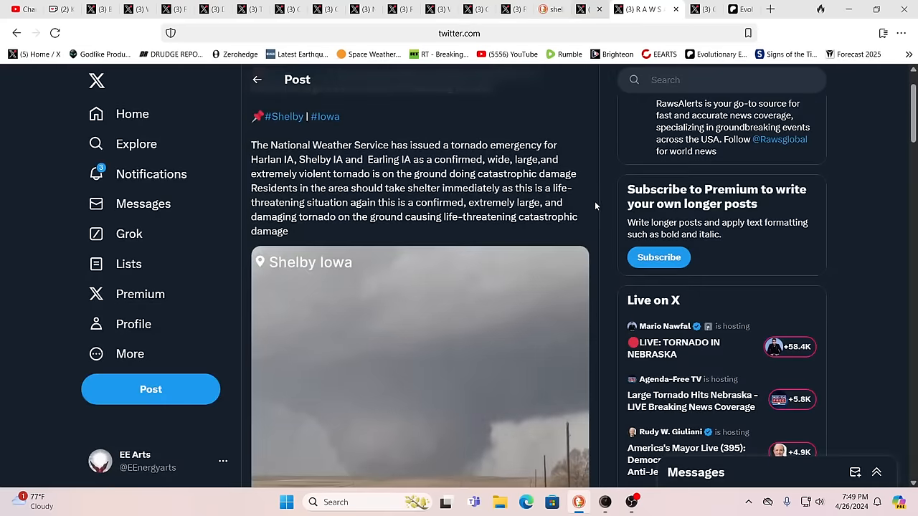
{"action": "scroll", "scroll_direction": "down", "scroll_amount": 3}
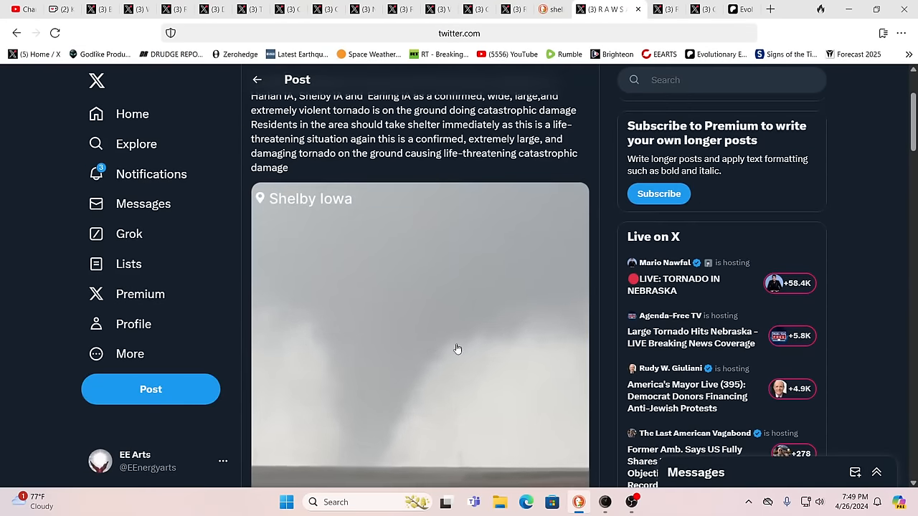
{"action": "scroll", "scroll_direction": "up", "scroll_amount": 3}
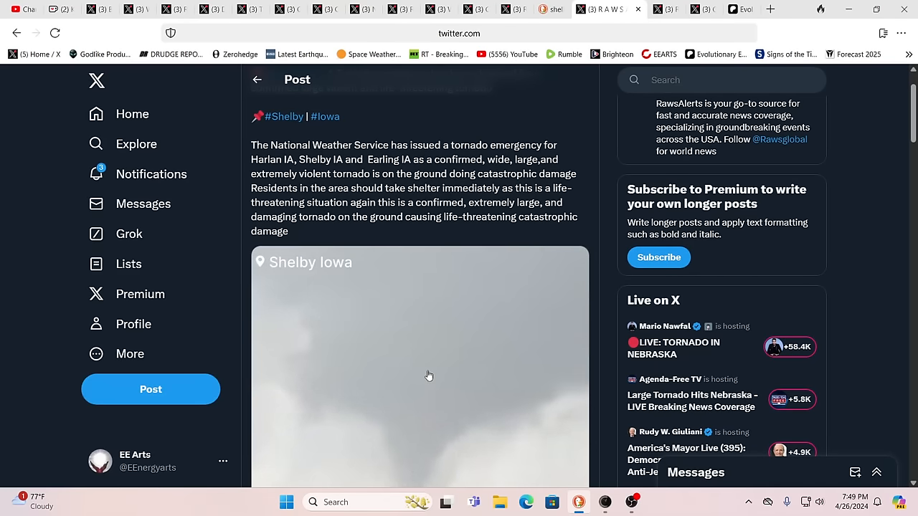
{"action": "scroll", "scroll_direction": "up", "scroll_amount": 3}
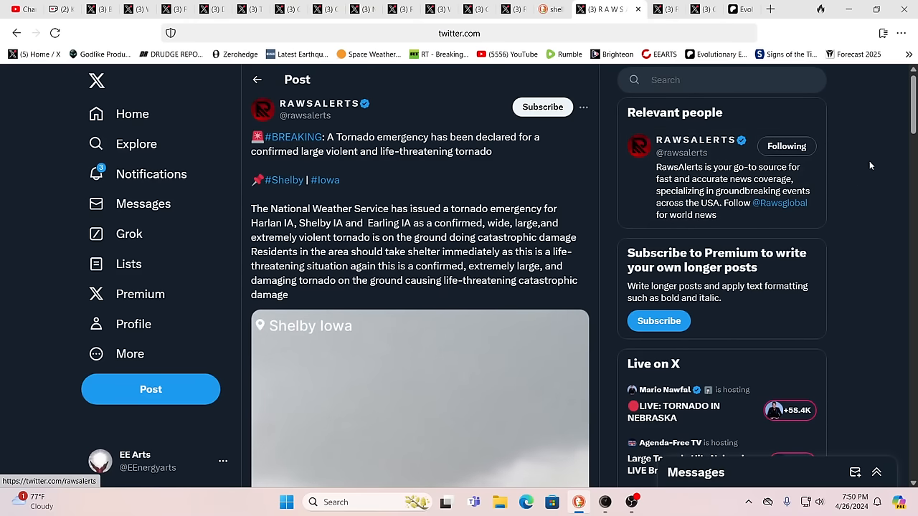
{"action": "mouse_move", "coordinate": [868, 161]}
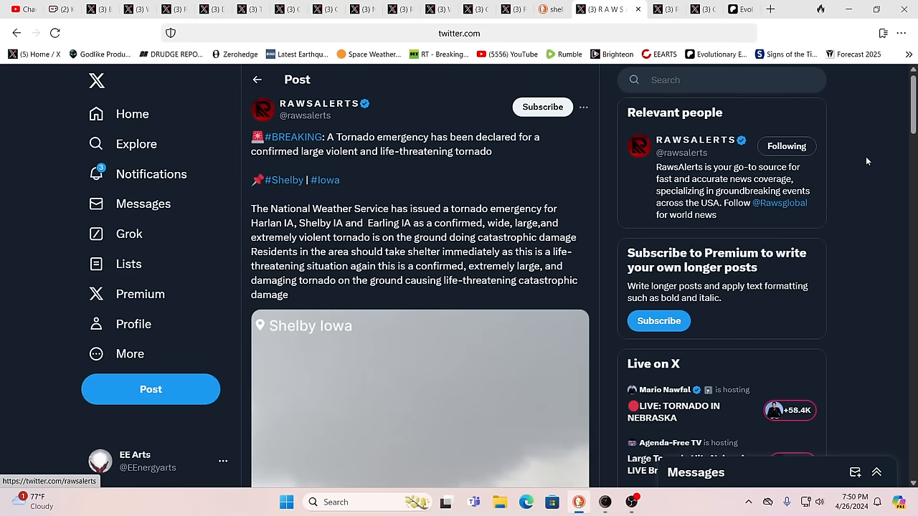
{"action": "mouse_move", "coordinate": [865, 163]}
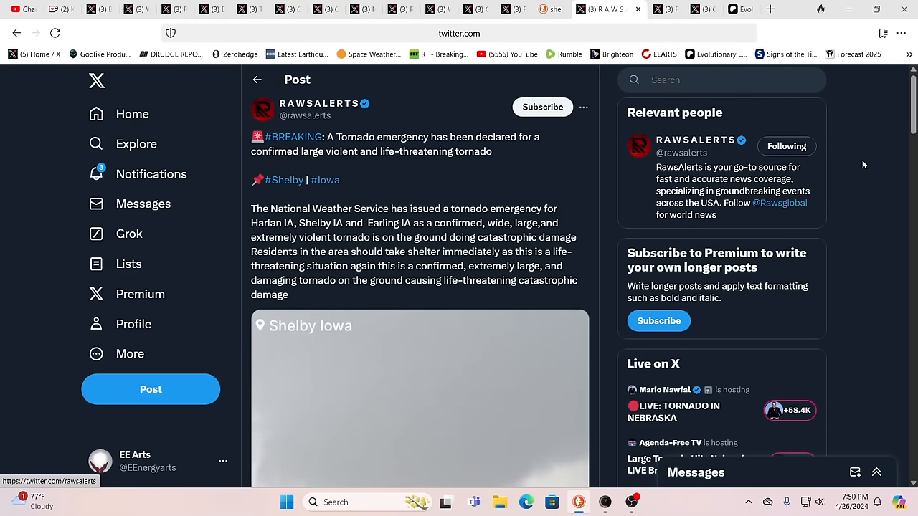
{"action": "mouse_move", "coordinate": [878, 147]}
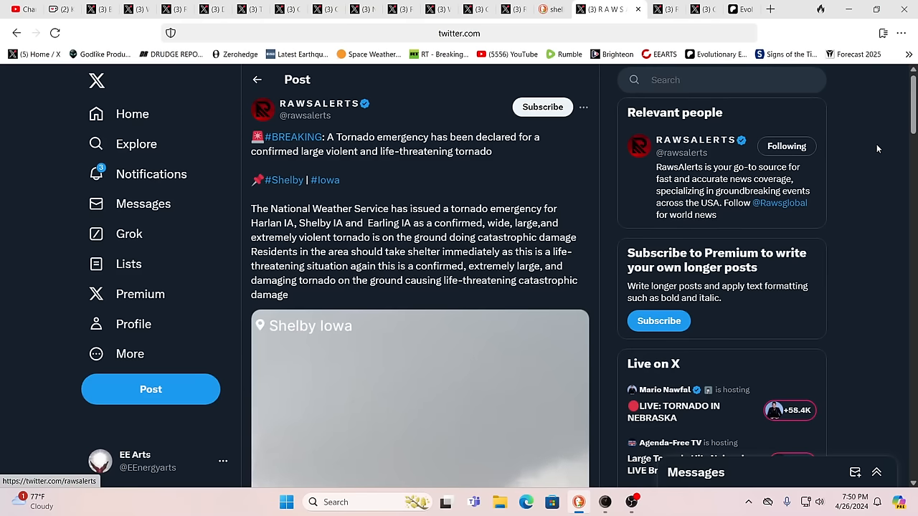
{"action": "mouse_move", "coordinate": [869, 183]}
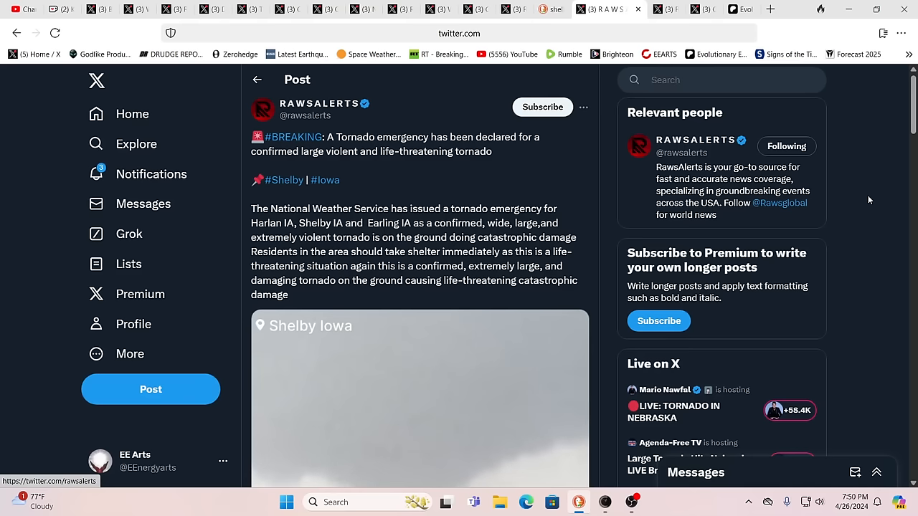
{"action": "scroll", "scroll_direction": "down", "scroll_amount": 3}
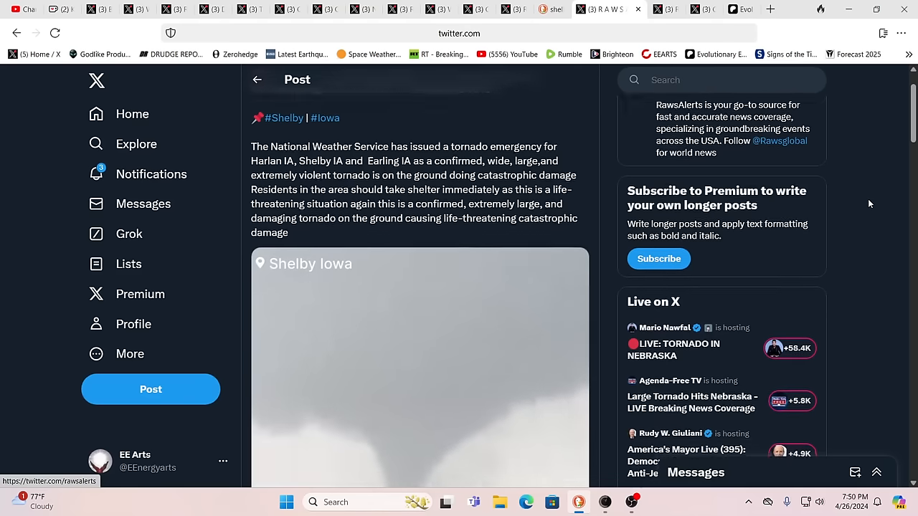
{"action": "scroll", "scroll_direction": "down", "scroll_amount": 3}
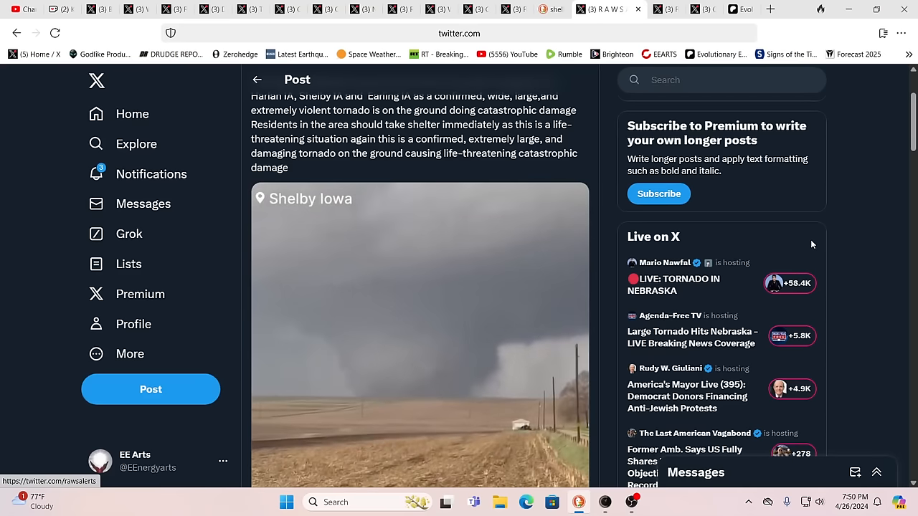
{"action": "mouse_move", "coordinate": [741, 267]}
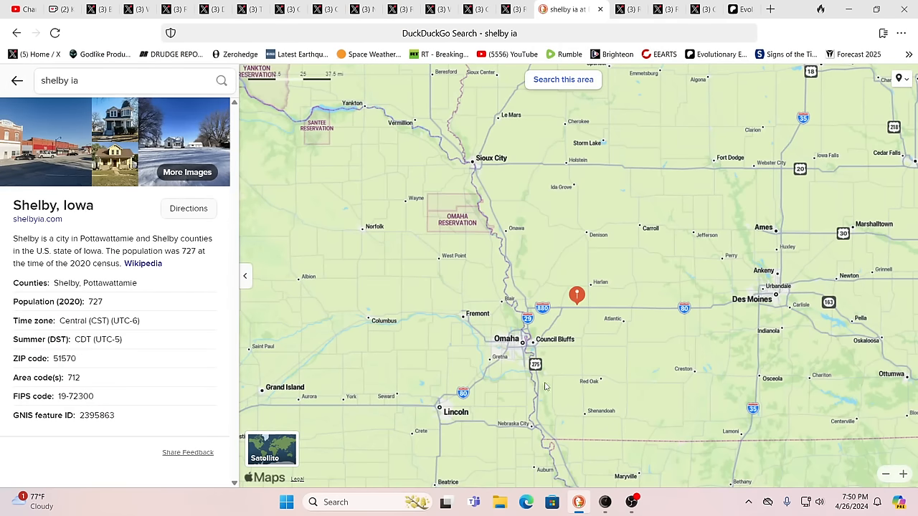
{"action": "mouse_move", "coordinate": [439, 410]}
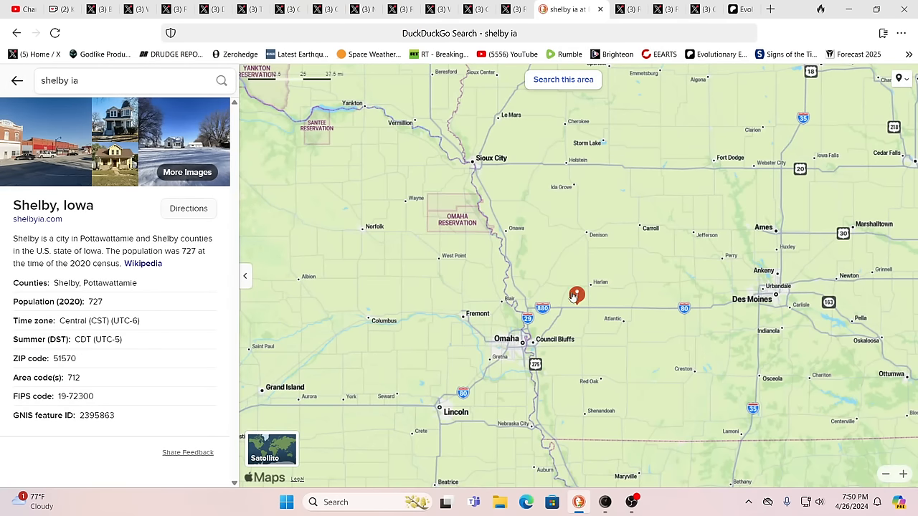
{"action": "mouse_move", "coordinate": [769, 258]}
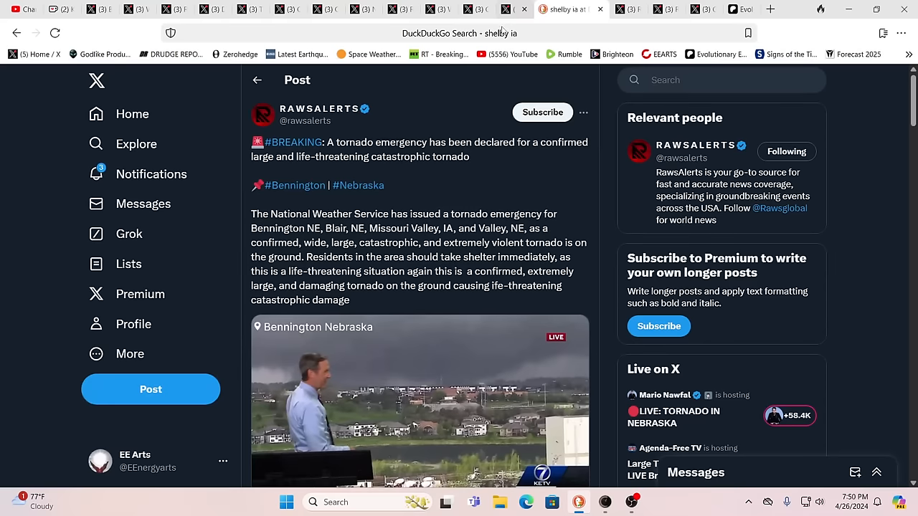
Step: Watch the RAWSALERTS Bennington tornado emergency video, then move to the Crime With Bobby Omaha damage post
{"action": "left_click", "coordinate": [523, 9]}
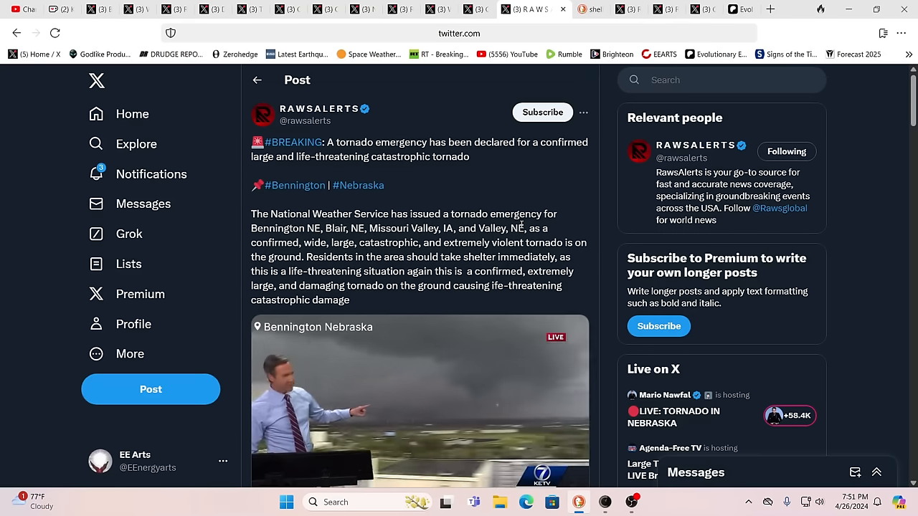
{"action": "mouse_move", "coordinate": [519, 200]}
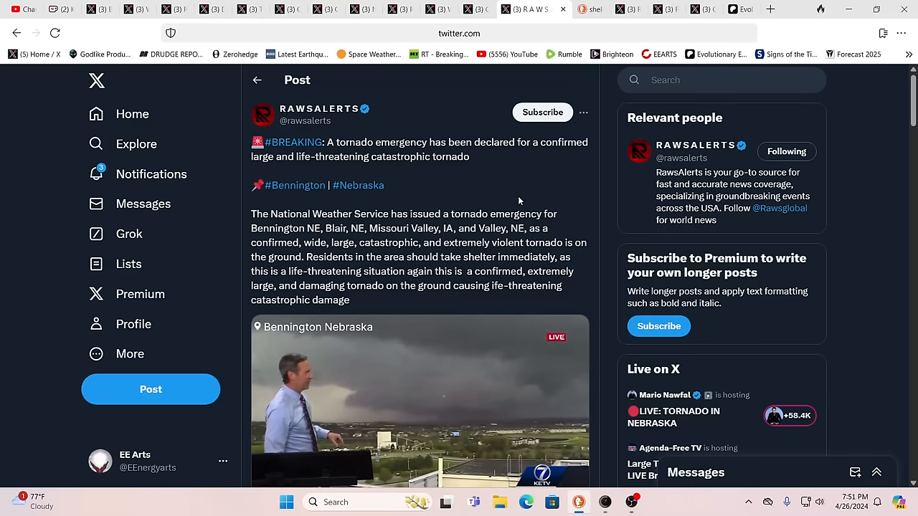
{"action": "scroll", "scroll_direction": "down", "scroll_amount": 3}
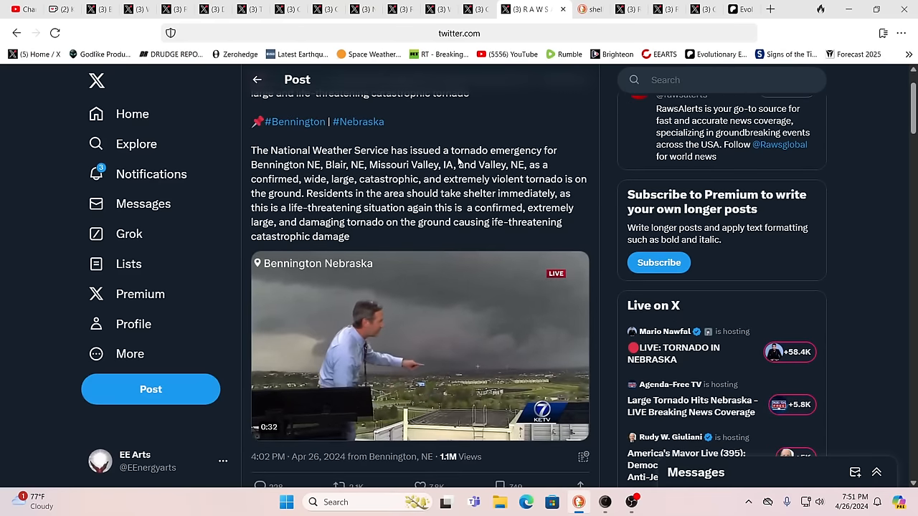
{"action": "left_click", "coordinate": [465, 9]}
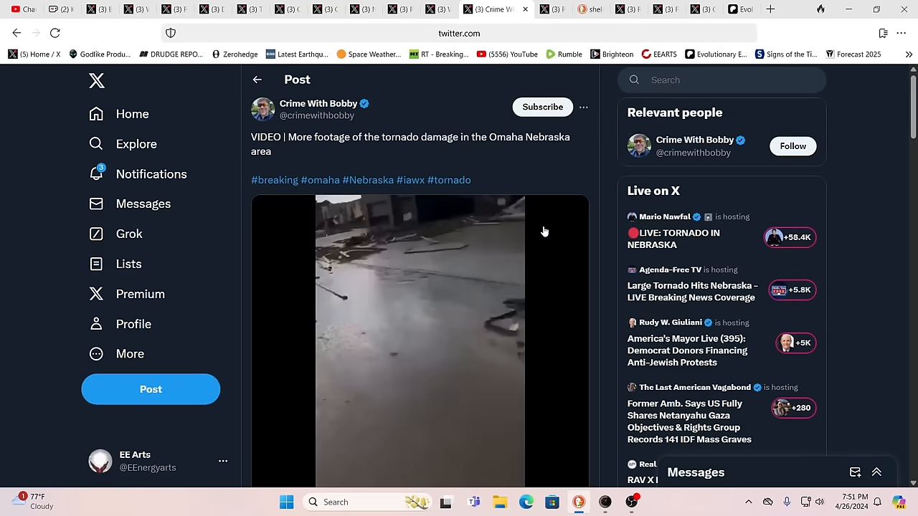
Step: Bring up WeatherNation's Harlan, IA multi-vortex tornado post
{"action": "scroll", "scroll_direction": "down", "scroll_amount": 3}
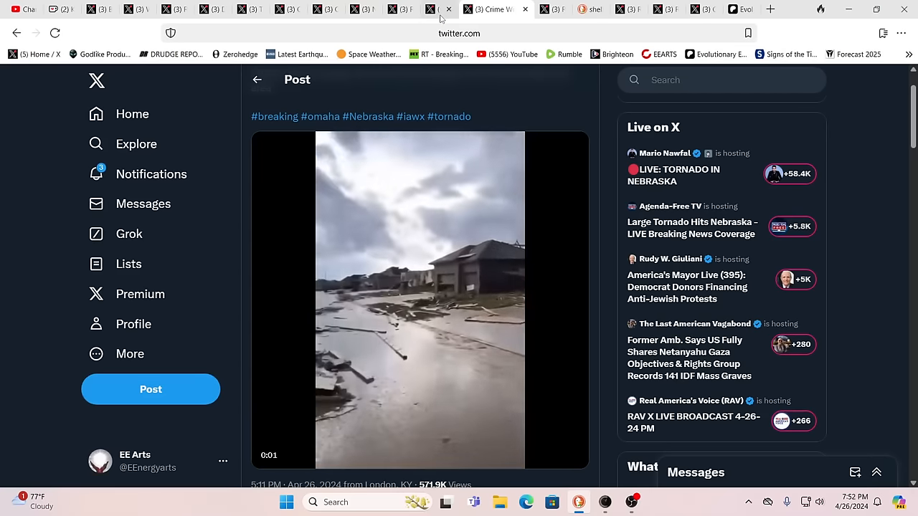
{"action": "left_click", "coordinate": [456, 9]}
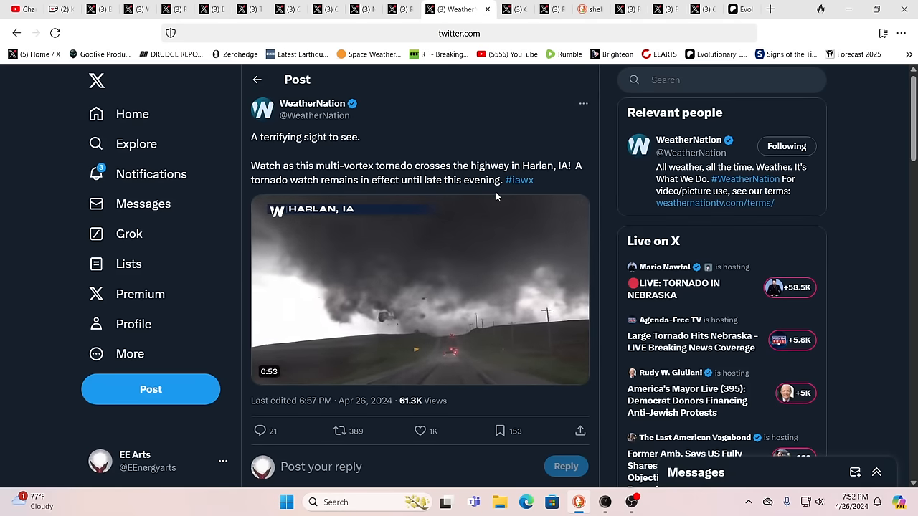
Step: Play the Harlan tornado video, then move to the RAWSALERTS mile-wide Iowa wedge tornado post
{"action": "left_click", "coordinate": [419, 290]}
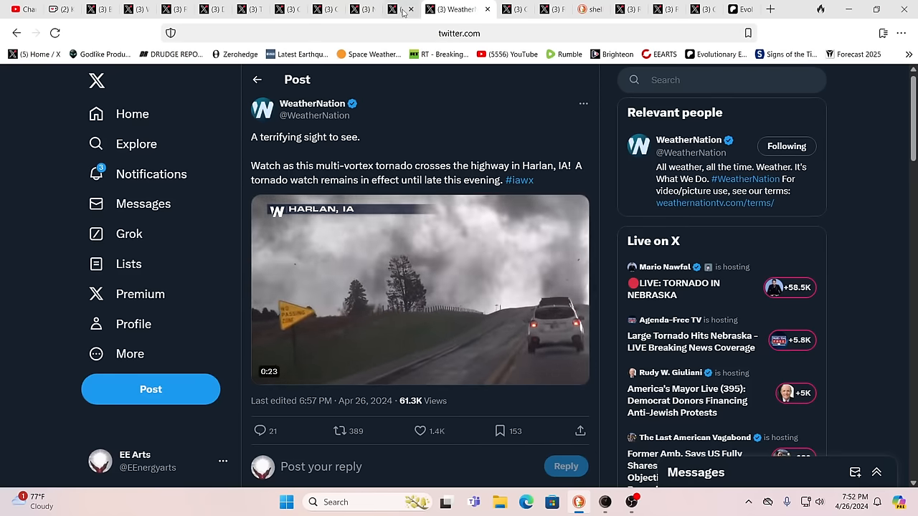
{"action": "left_click", "coordinate": [411, 9]}
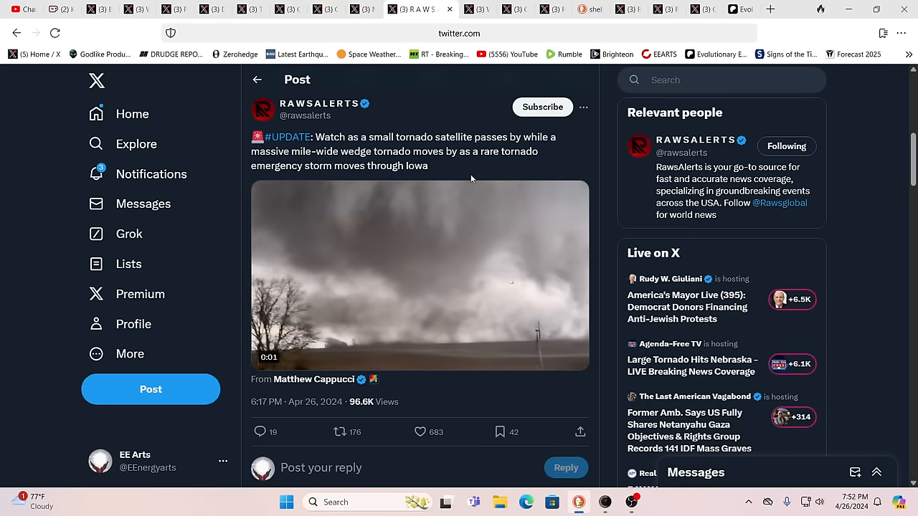
Step: Play the Iowa wedge tornado video, then move to Nick Sortor's 30–40 houses gone post
{"action": "left_click", "coordinate": [419, 275]}
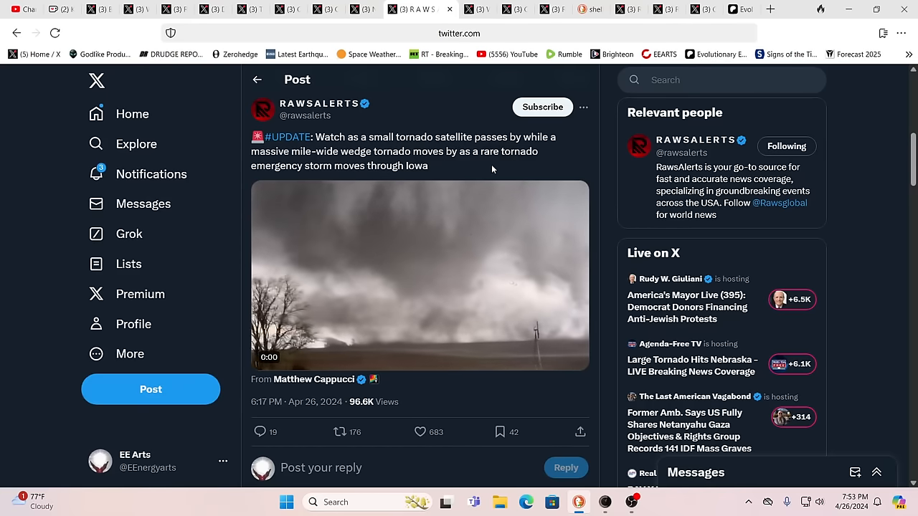
{"action": "left_click", "coordinate": [419, 275]}
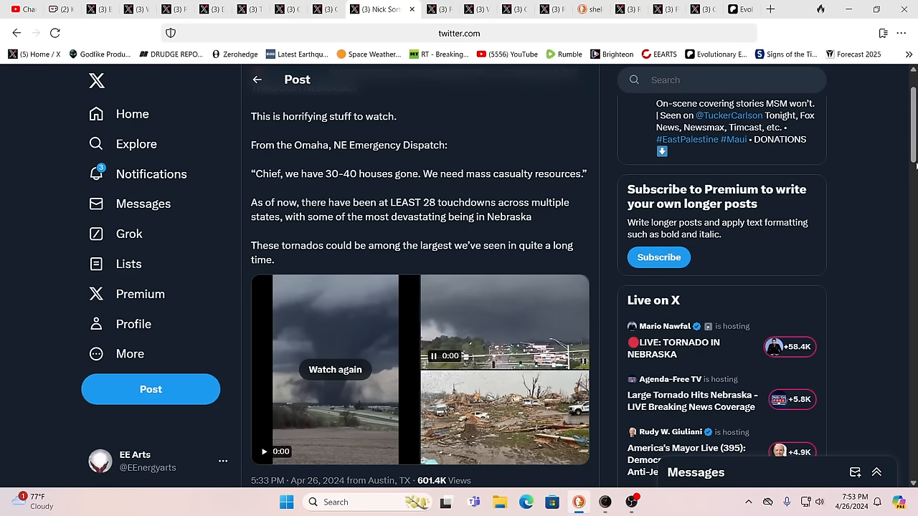
Step: Replay the first tornado clip, play the second, and return to the Nick Sortor headline
{"action": "left_click", "coordinate": [336, 370]}
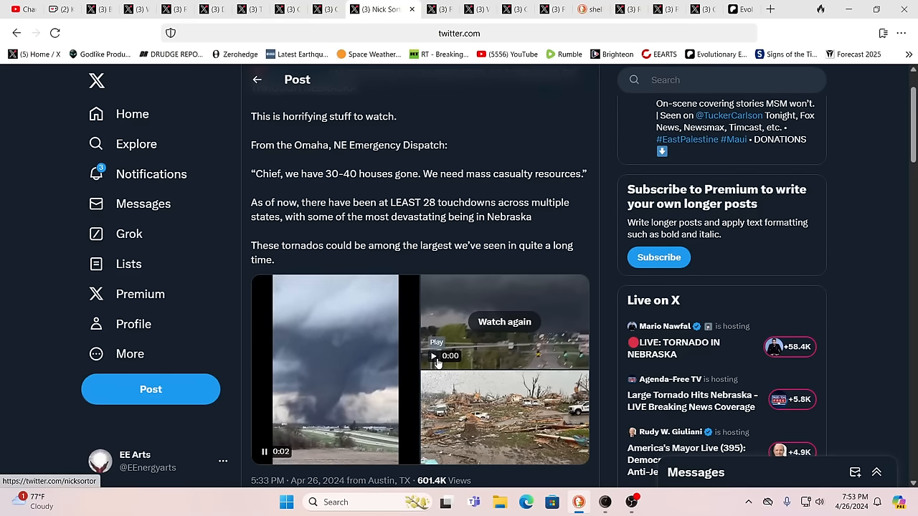
{"action": "left_click", "coordinate": [434, 356]}
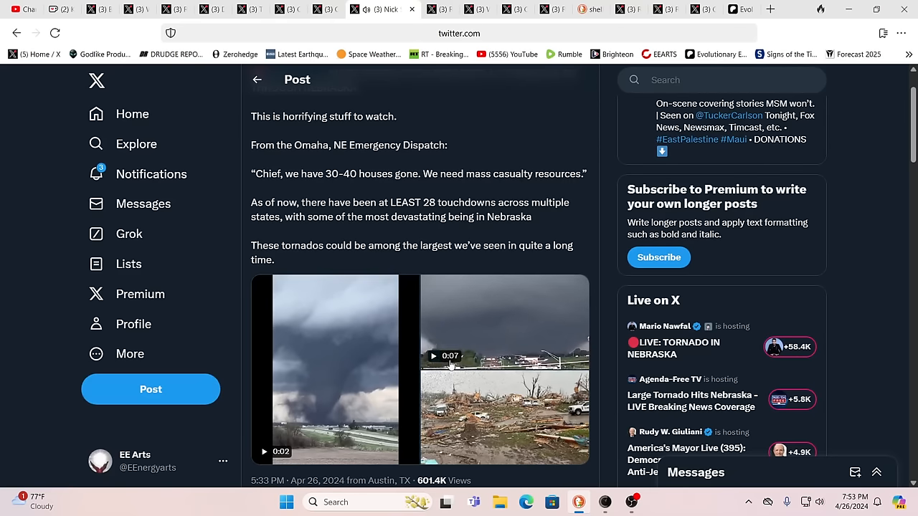
{"action": "mouse_move", "coordinate": [468, 332]}
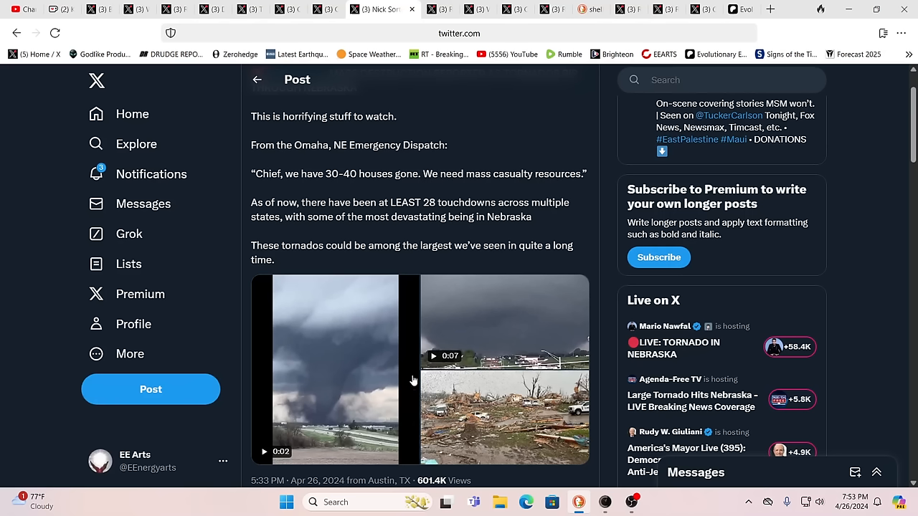
{"action": "mouse_move", "coordinate": [288, 186]}
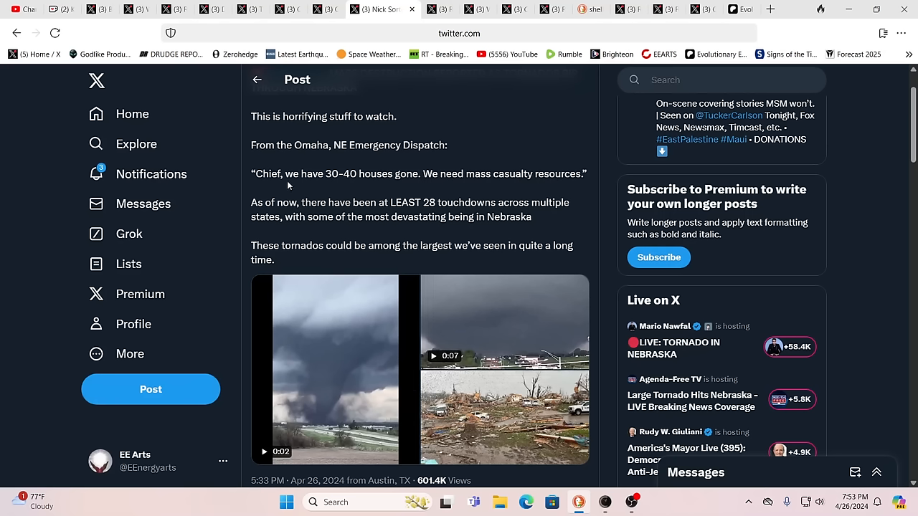
{"action": "mouse_move", "coordinate": [309, 189]}
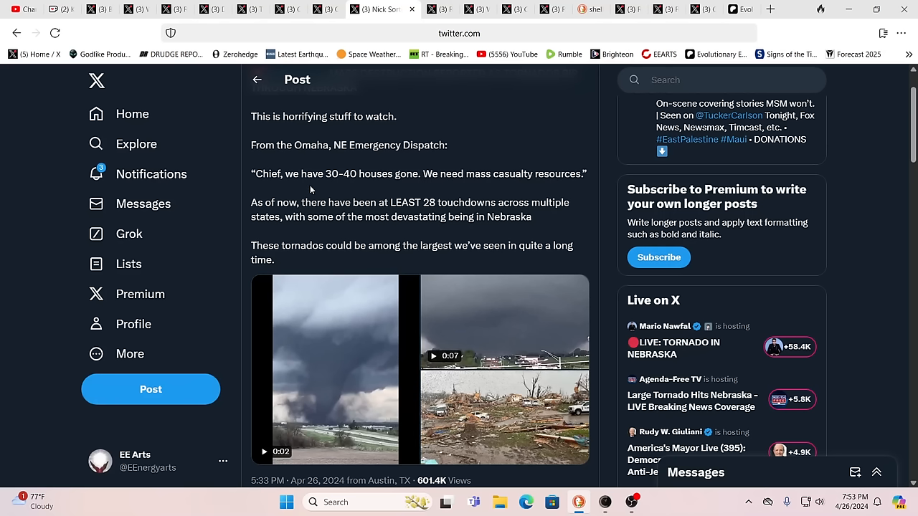
{"action": "mouse_move", "coordinate": [409, 189]}
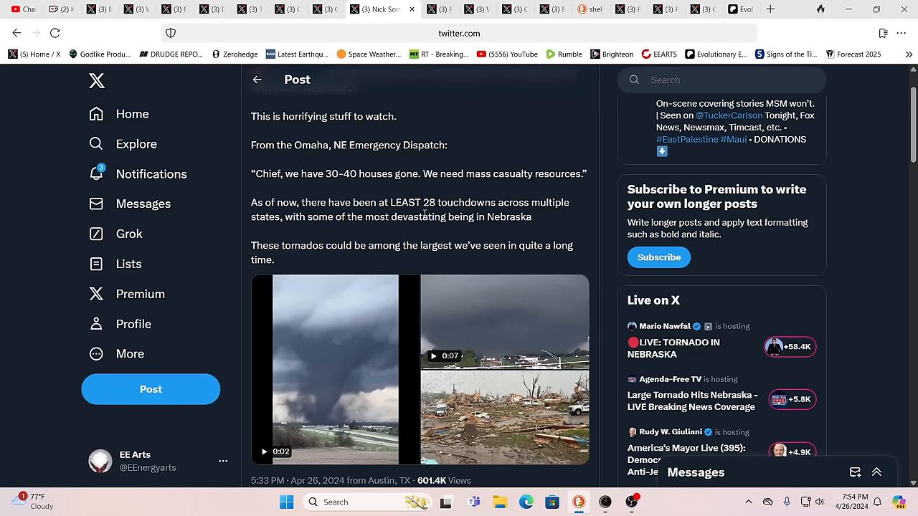
{"action": "mouse_move", "coordinate": [353, 218]}
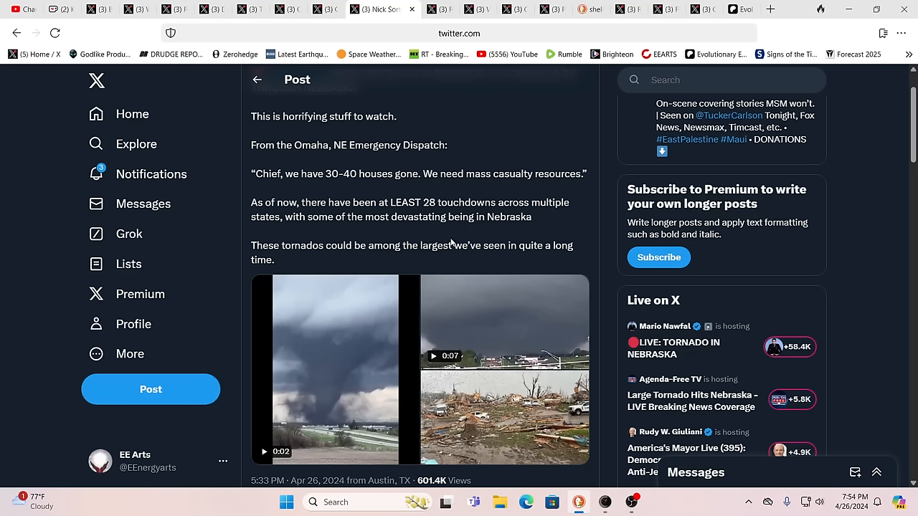
{"action": "mouse_move", "coordinate": [359, 236]}
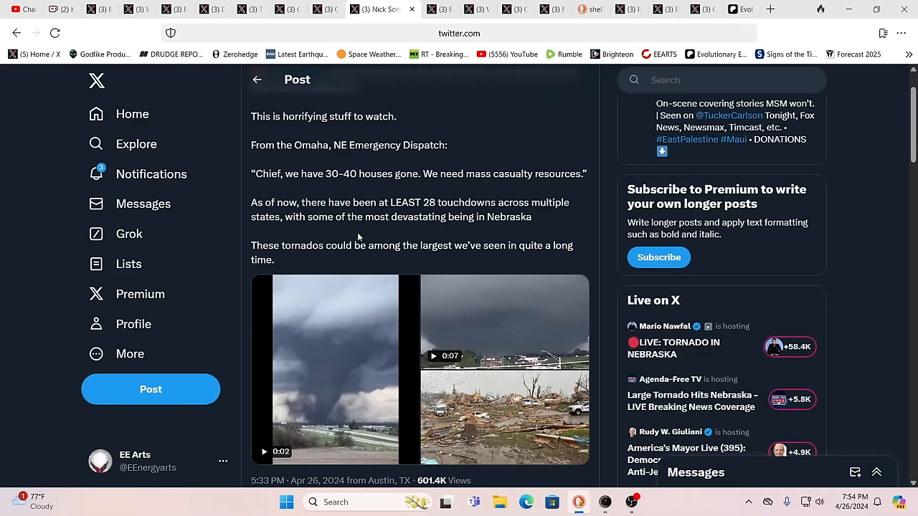
{"action": "scroll", "scroll_direction": "up", "scroll_amount": 3}
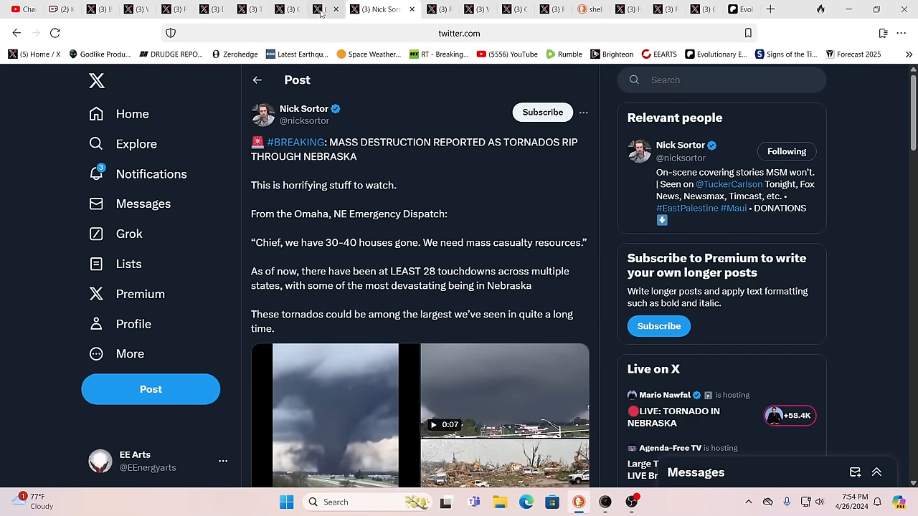
Step: View the Omaha + Sarpy WX Eppley Airport damage video, glancing back at the Nick Sortor post
{"action": "left_click", "coordinate": [344, 9]}
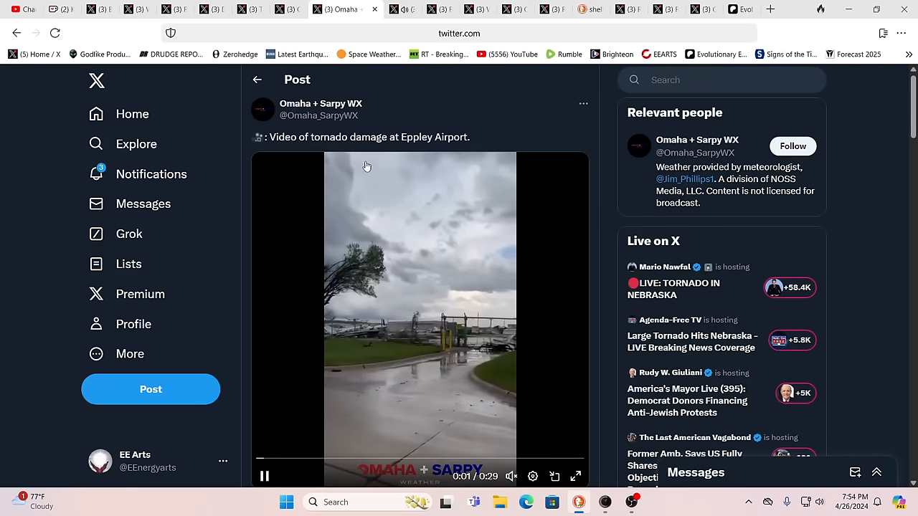
{"action": "scroll", "scroll_direction": "down", "scroll_amount": 3}
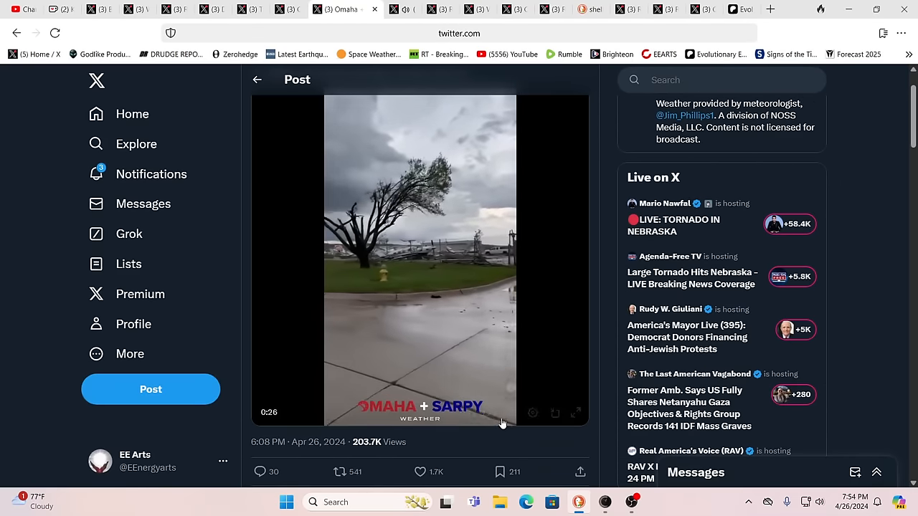
{"action": "mouse_move", "coordinate": [407, 8]}
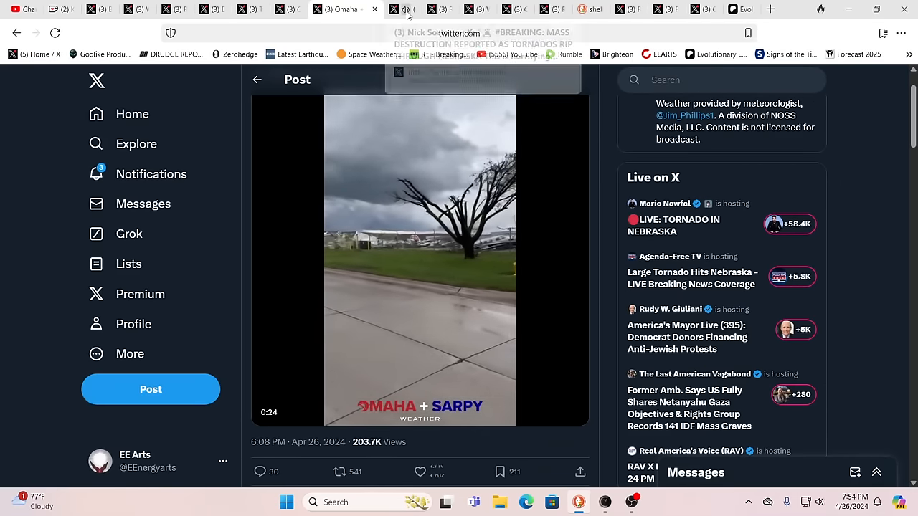
{"action": "left_click", "coordinate": [399, 9]}
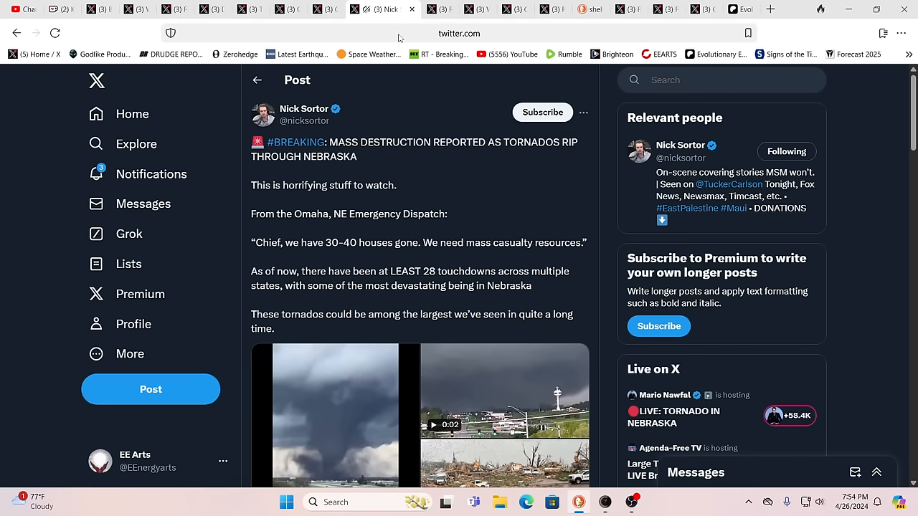
{"action": "scroll", "scroll_direction": "down", "scroll_amount": 3}
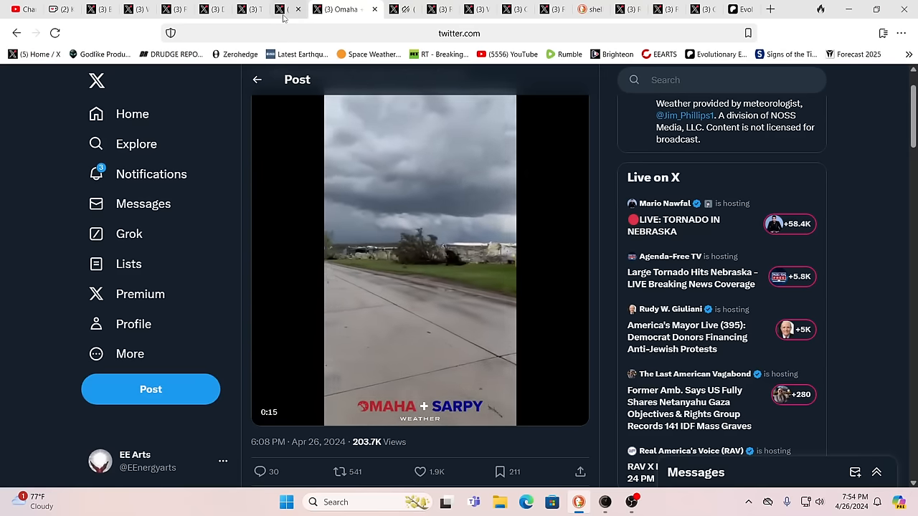
Step: View Colin McCarthy's post on the Omaha tornado's record radar VROT readings
{"action": "left_click", "coordinate": [294, 9]}
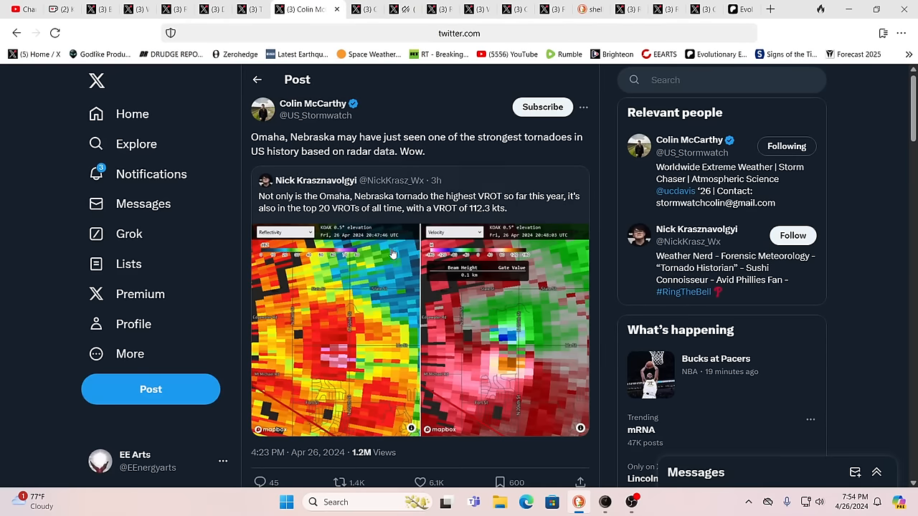
{"action": "mouse_move", "coordinate": [380, 300]}
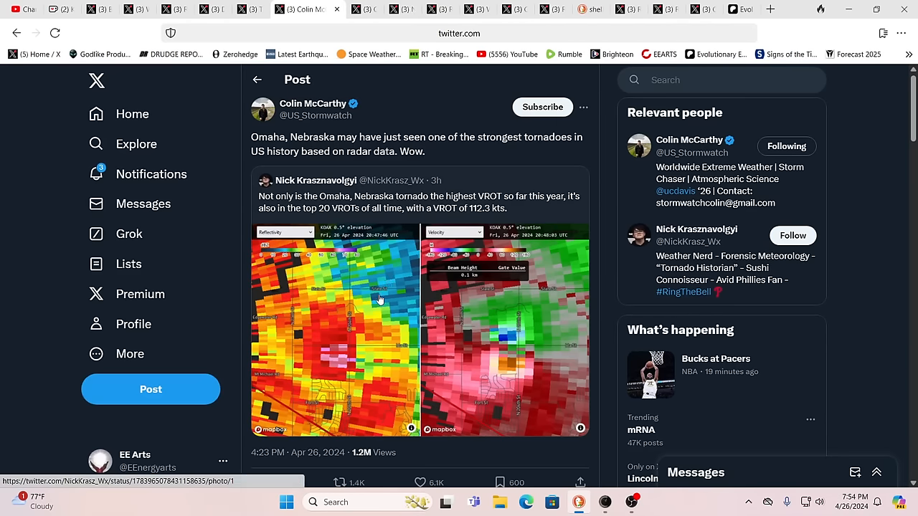
{"action": "mouse_move", "coordinate": [323, 255]}
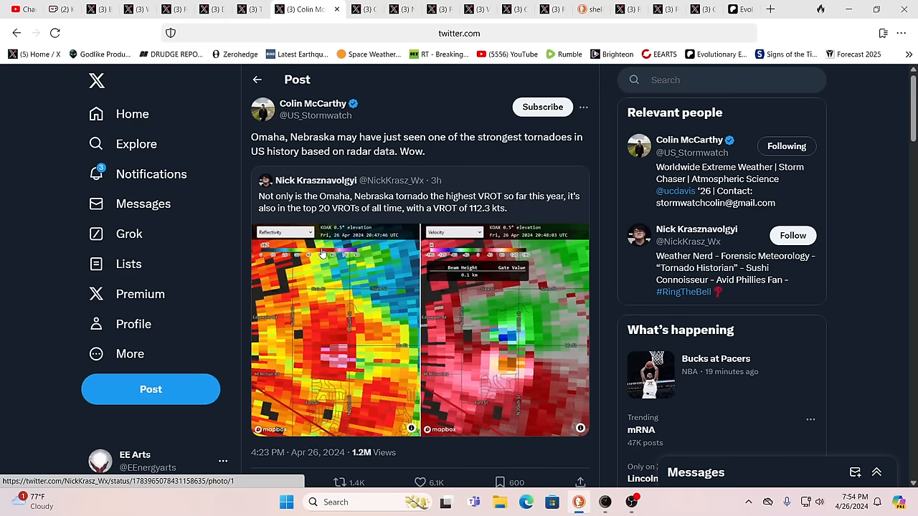
{"action": "mouse_move", "coordinate": [353, 273]}
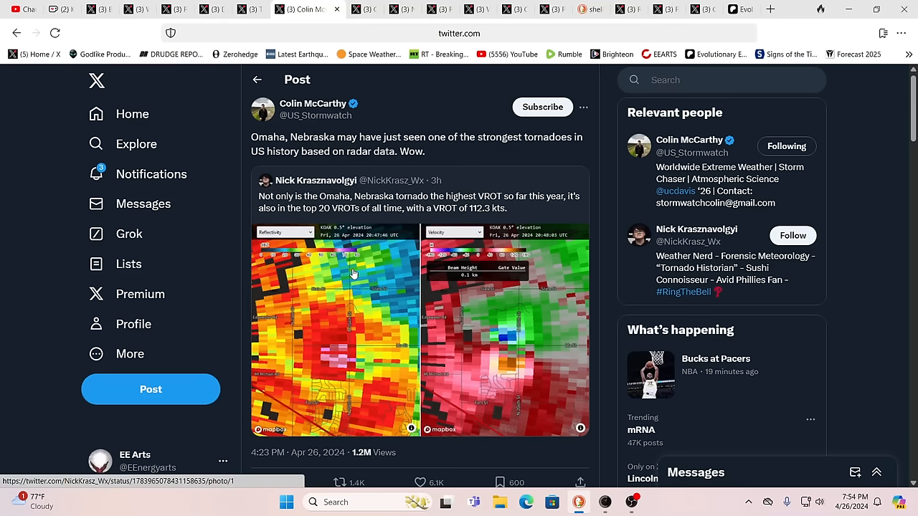
{"action": "mouse_move", "coordinate": [490, 223]}
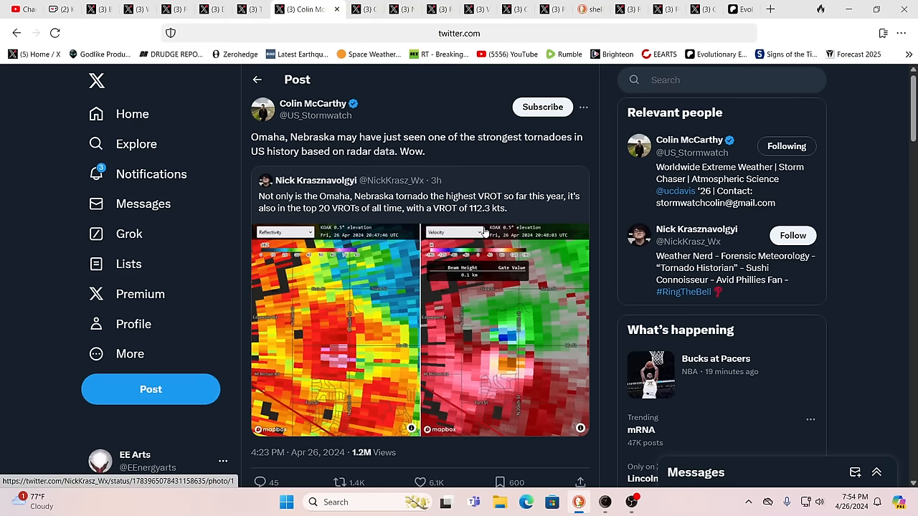
{"action": "mouse_move", "coordinate": [482, 233]}
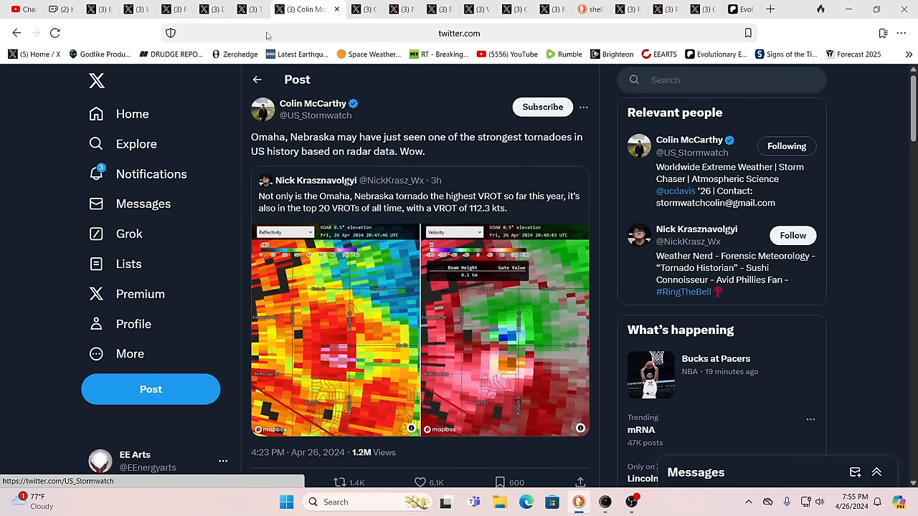
Step: View The Great Martis crash alert and its 1987 vs 2024 Bigger Bubble chart comparison
{"action": "left_click", "coordinate": [261, 9]}
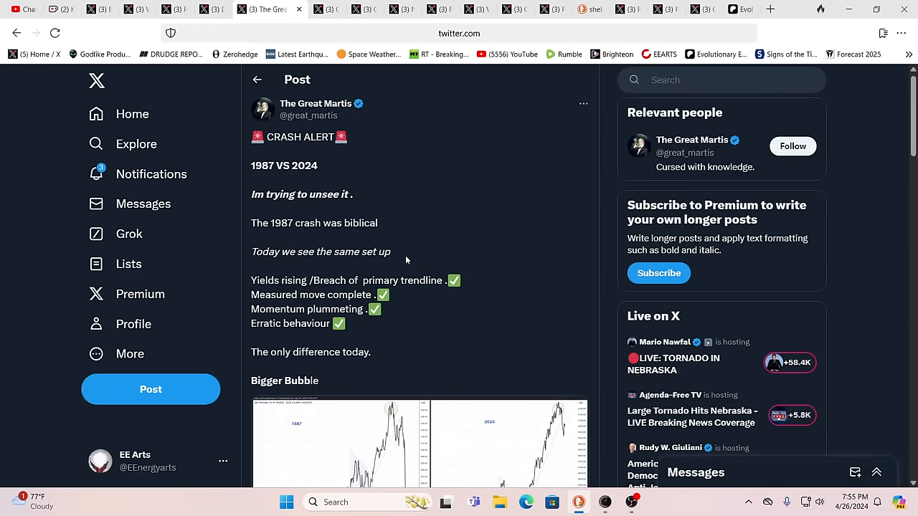
{"action": "scroll", "scroll_direction": "down", "scroll_amount": 3}
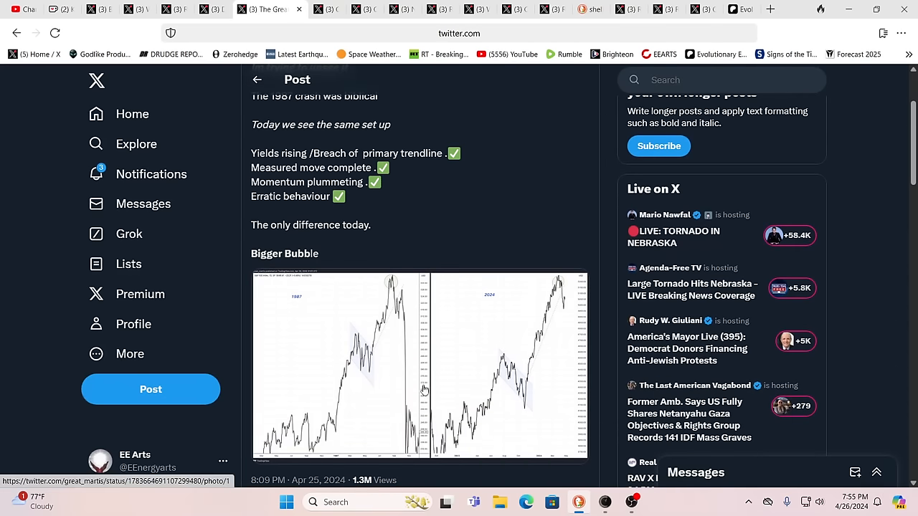
{"action": "mouse_move", "coordinate": [292, 436]}
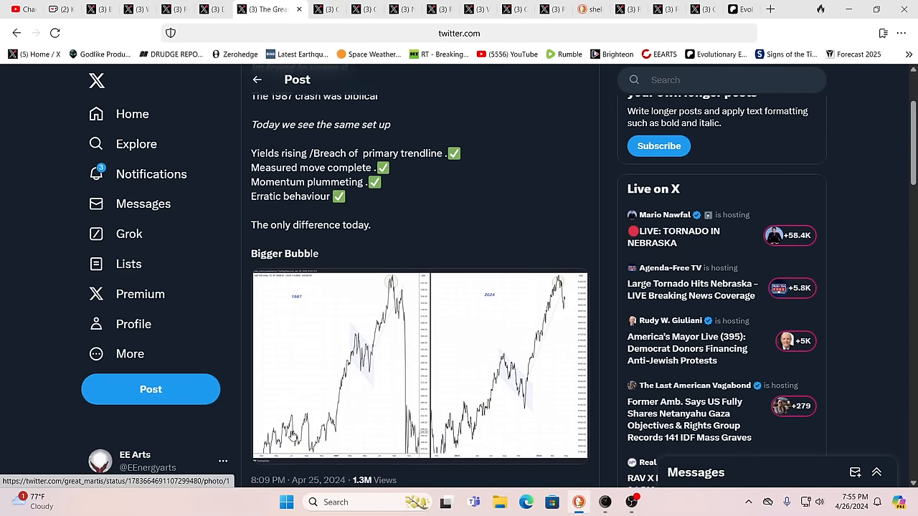
{"action": "mouse_move", "coordinate": [560, 281]}
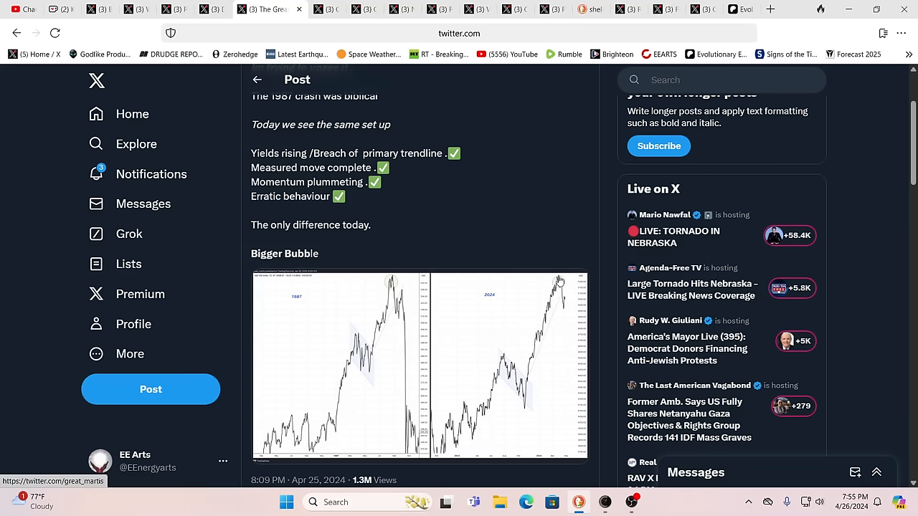
{"action": "mouse_move", "coordinate": [410, 318]}
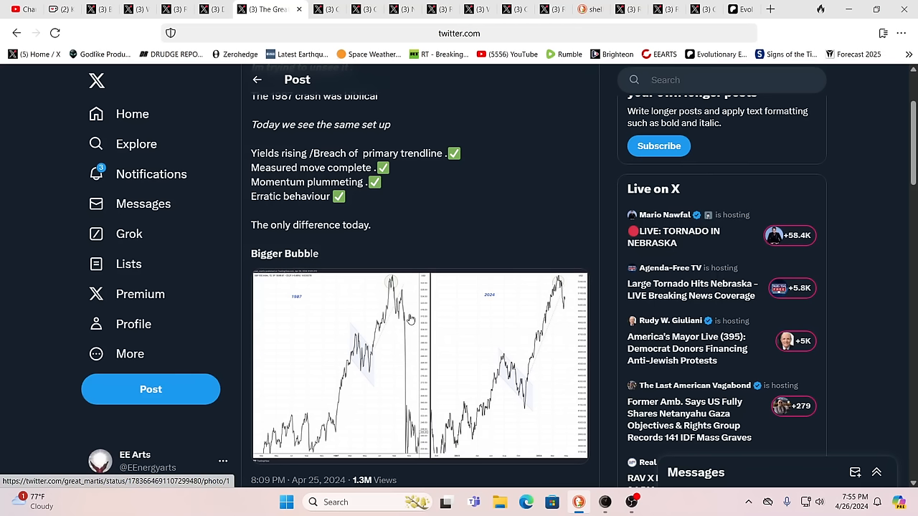
{"action": "mouse_move", "coordinate": [445, 353]}
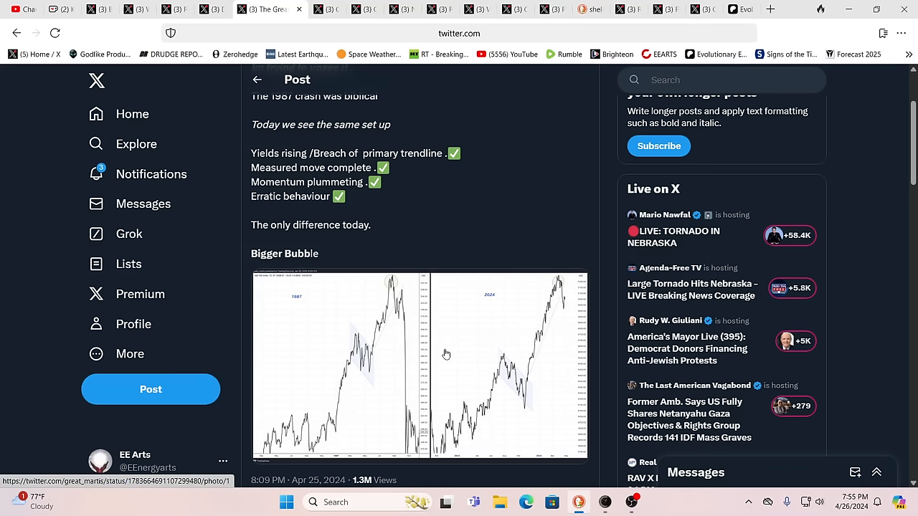
{"action": "mouse_move", "coordinate": [564, 324]}
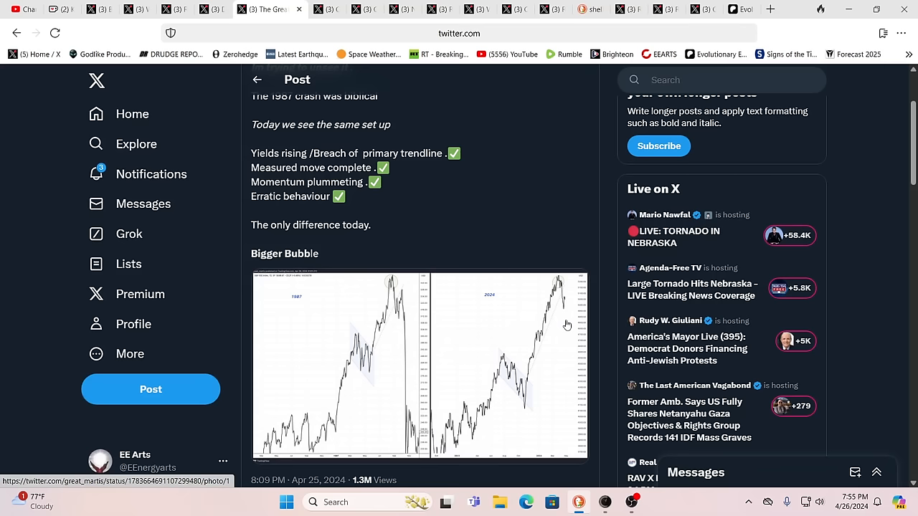
{"action": "mouse_move", "coordinate": [557, 343]}
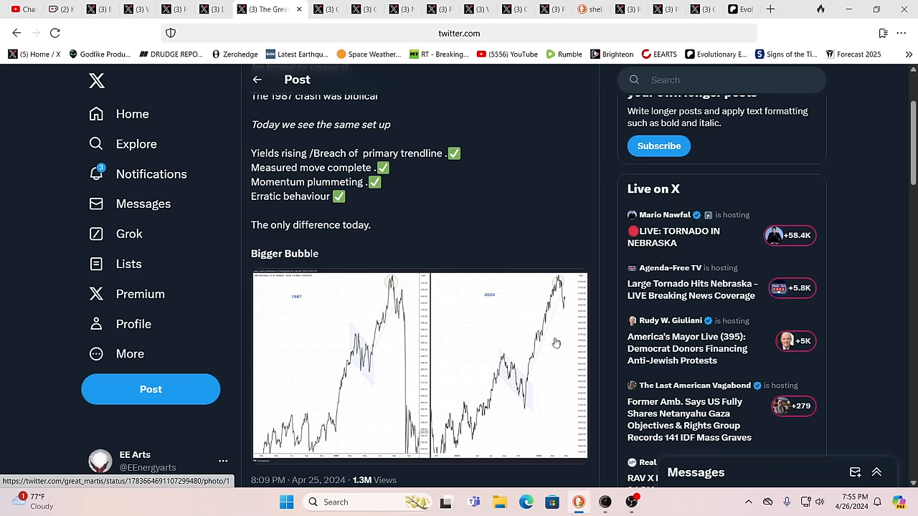
{"action": "mouse_move", "coordinate": [641, 238]}
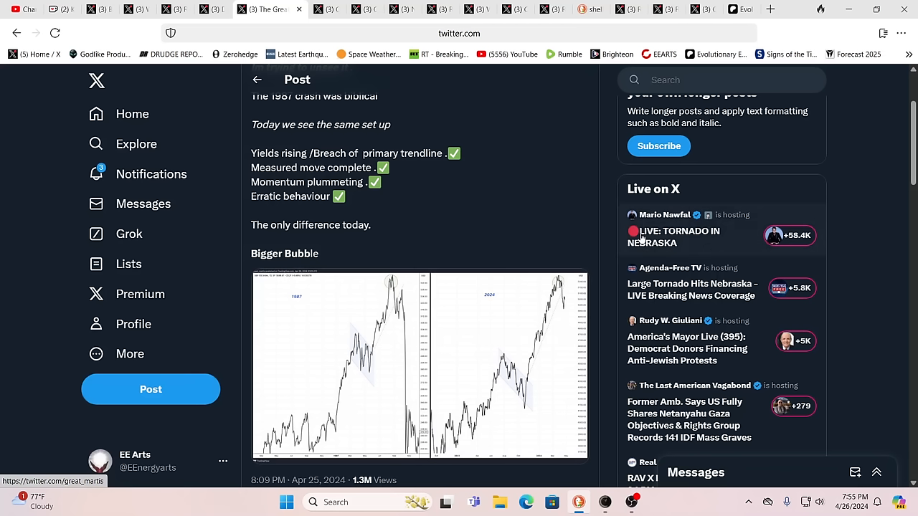
{"action": "mouse_move", "coordinate": [849, 156]}
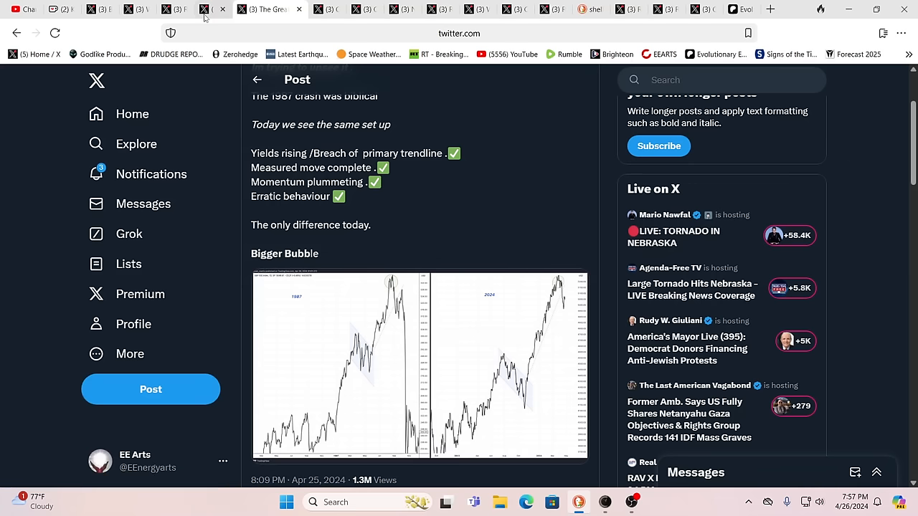
Step: Move to the RDR UAP Reporter post on the Roswell RAAF airbase fire
{"action": "left_click", "coordinate": [229, 8]}
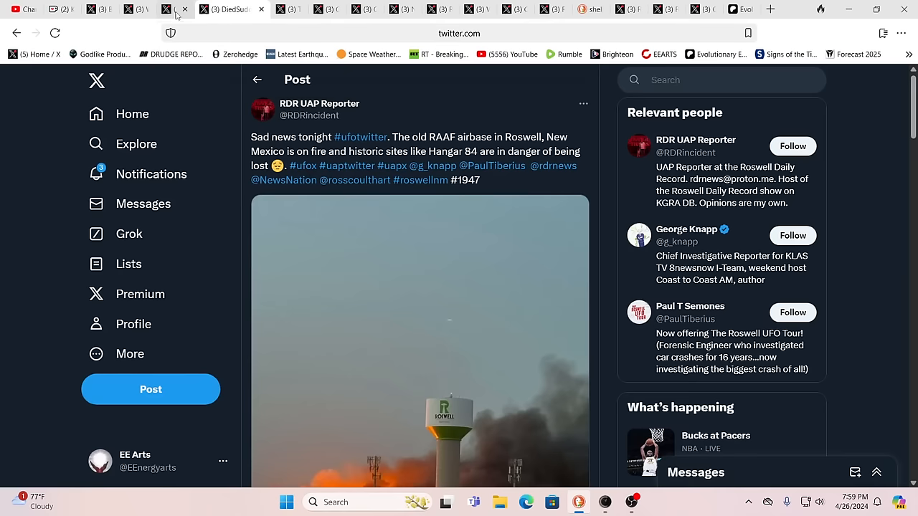
{"action": "left_click", "coordinate": [193, 9]}
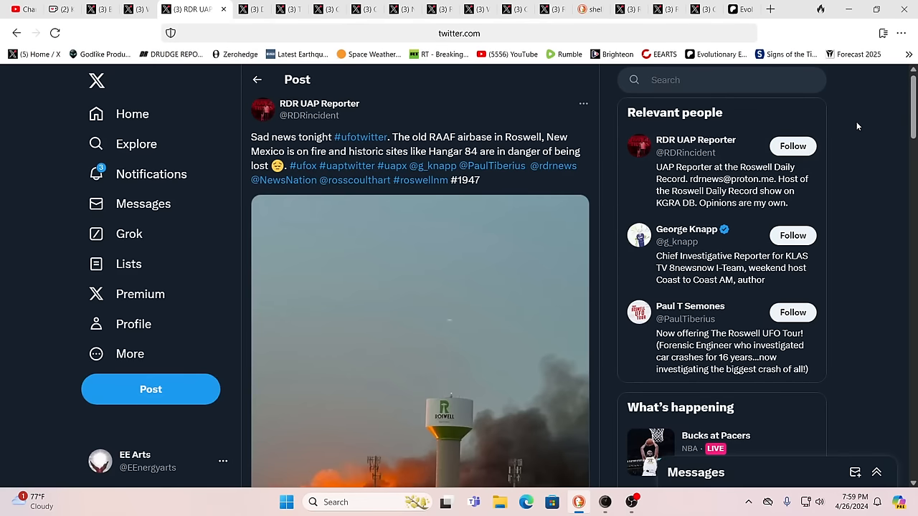
{"action": "mouse_move", "coordinate": [884, 167]}
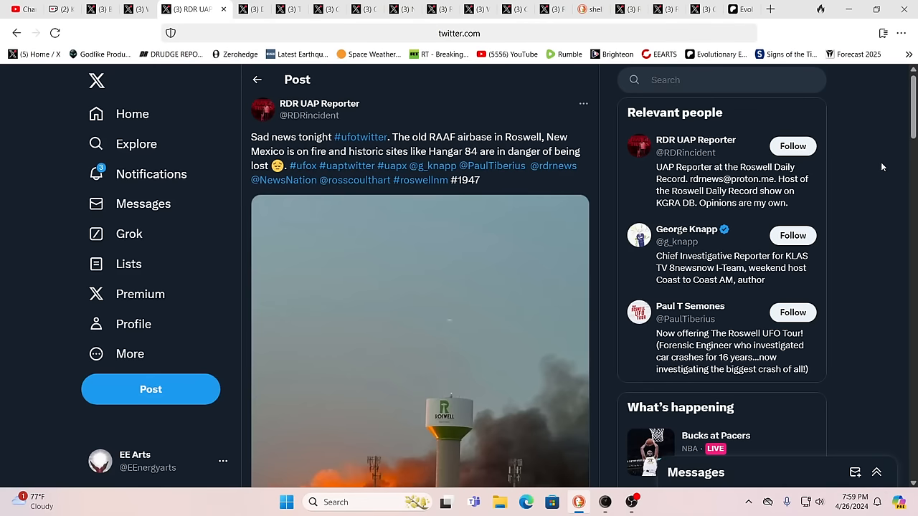
{"action": "mouse_move", "coordinate": [869, 177]}
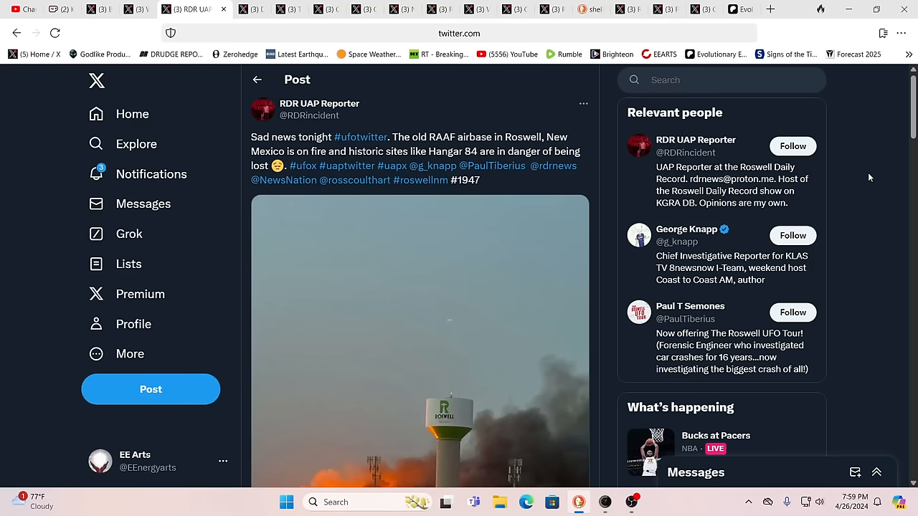
{"action": "scroll", "scroll_direction": "down", "scroll_amount": 3}
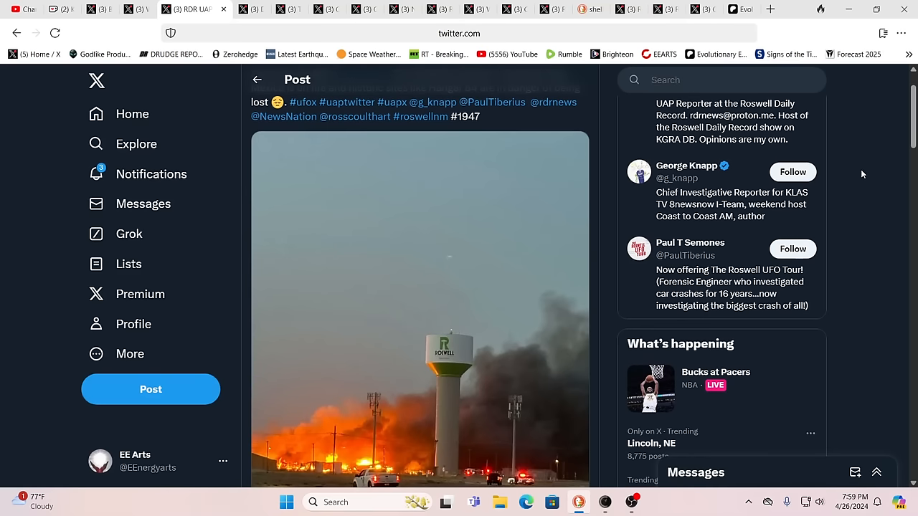
{"action": "mouse_move", "coordinate": [858, 164]}
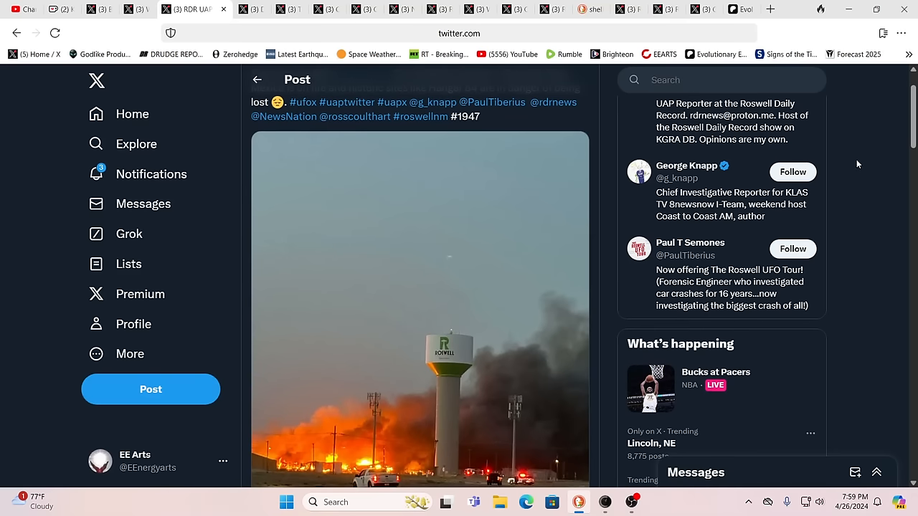
{"action": "scroll", "scroll_direction": "up", "scroll_amount": 3}
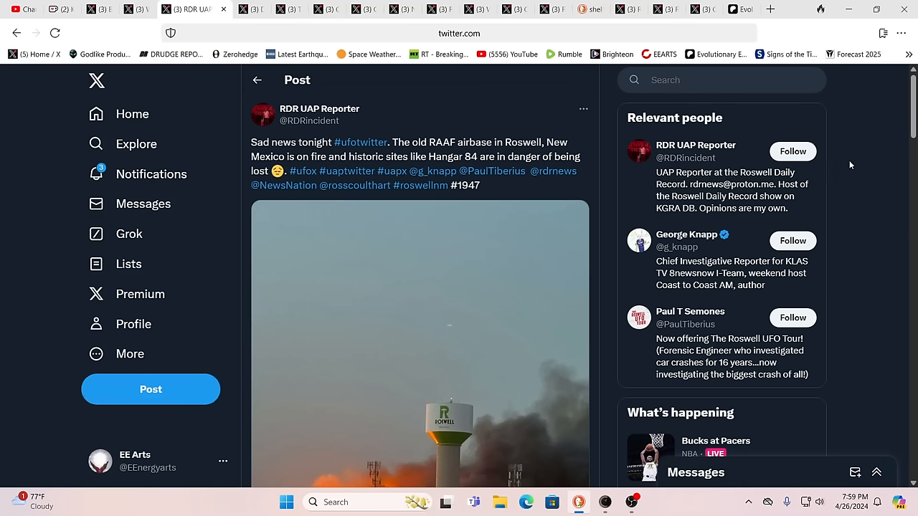
{"action": "mouse_move", "coordinate": [835, 208]}
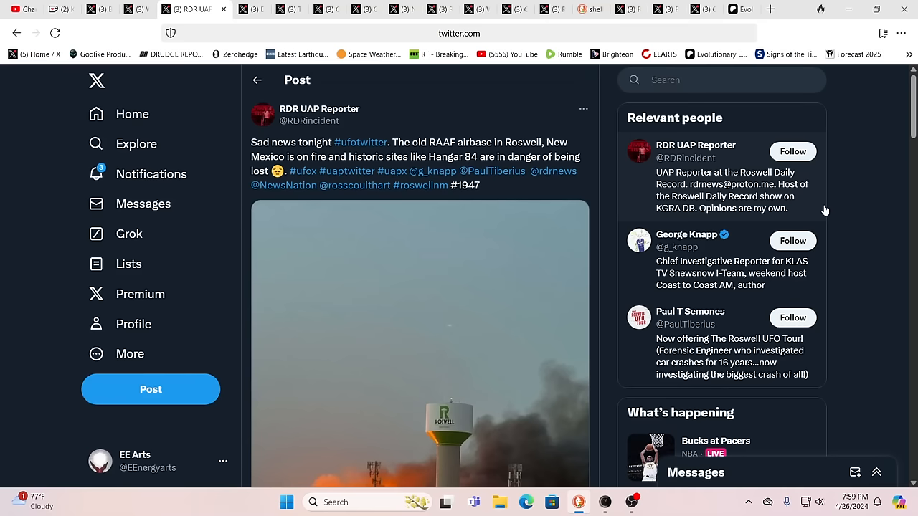
{"action": "scroll", "scroll_direction": "down", "scroll_amount": 3}
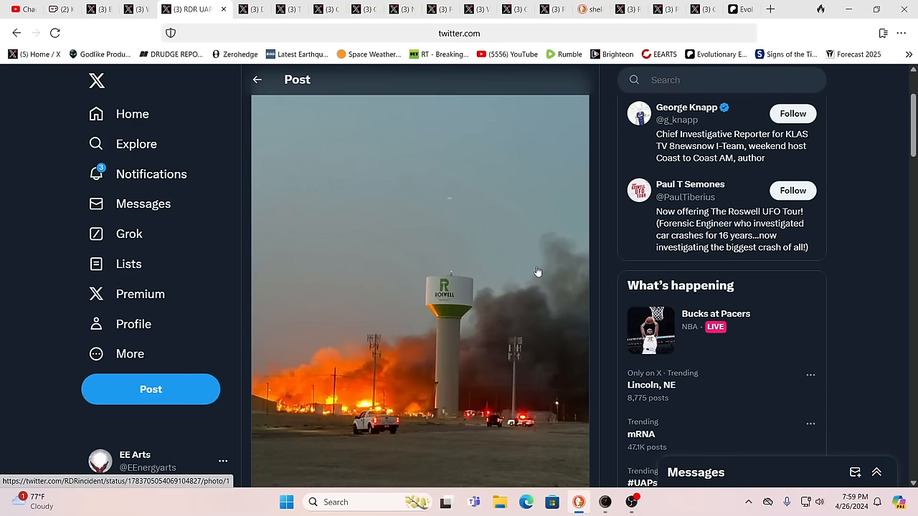
{"action": "mouse_move", "coordinate": [171, 55]}
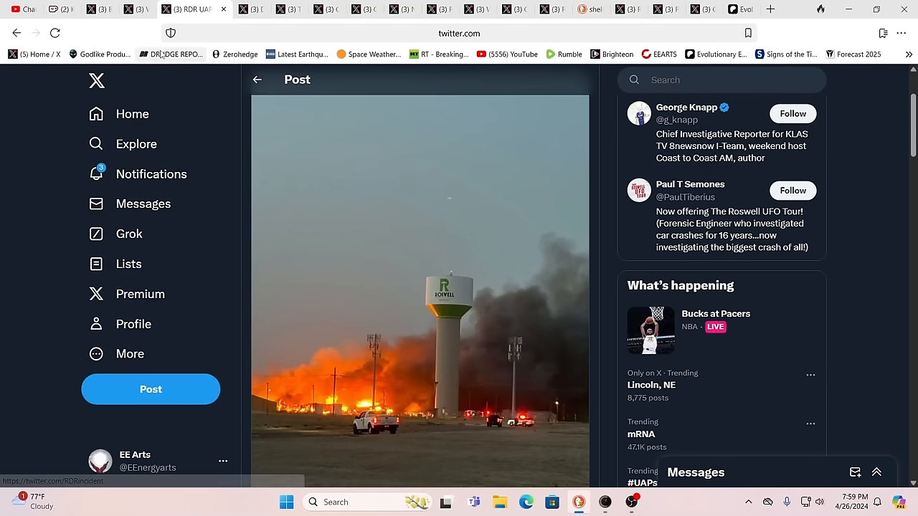
{"action": "mouse_move", "coordinate": [138, 9]}
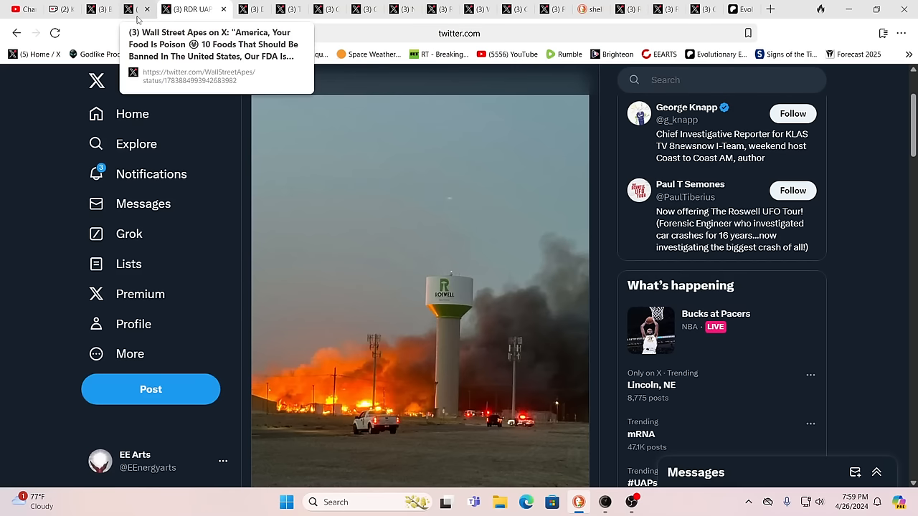
{"action": "left_click", "coordinate": [155, 8]}
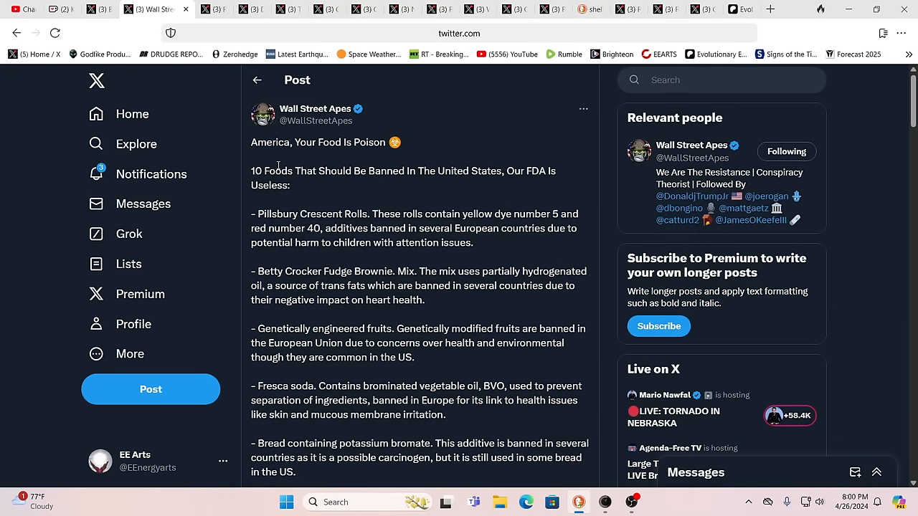
{"action": "mouse_move", "coordinate": [376, 184]}
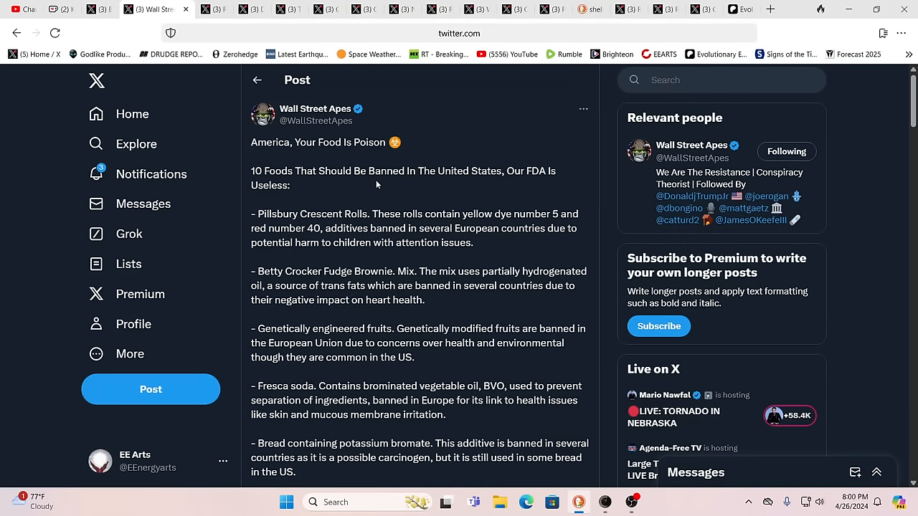
{"action": "mouse_move", "coordinate": [452, 198]}
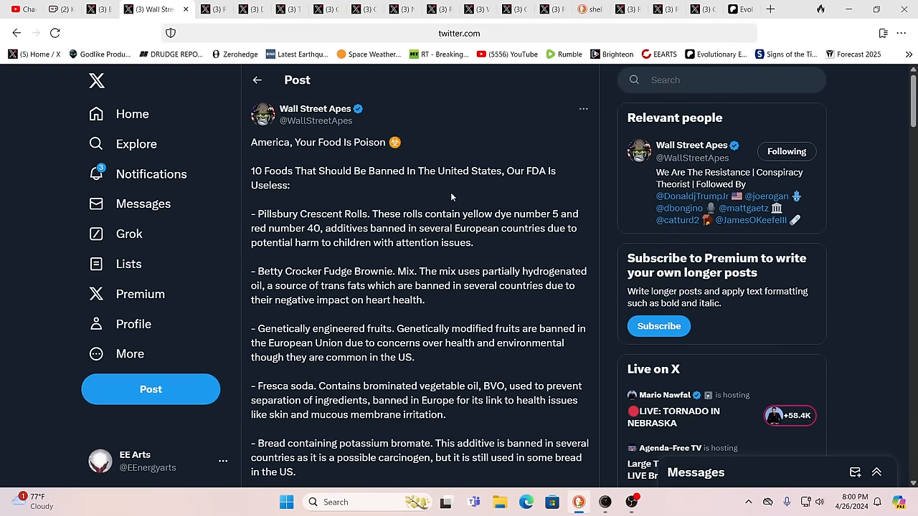
{"action": "mouse_move", "coordinate": [293, 222]}
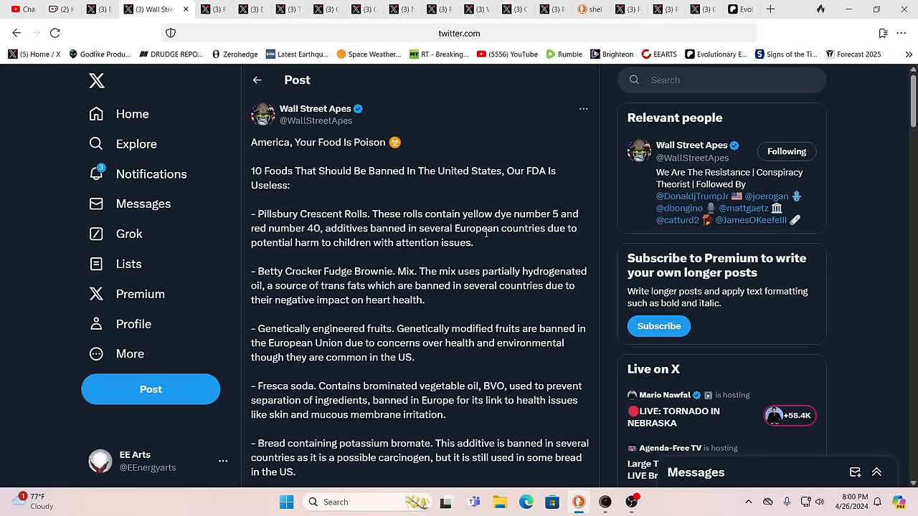
{"action": "mouse_move", "coordinate": [502, 247]}
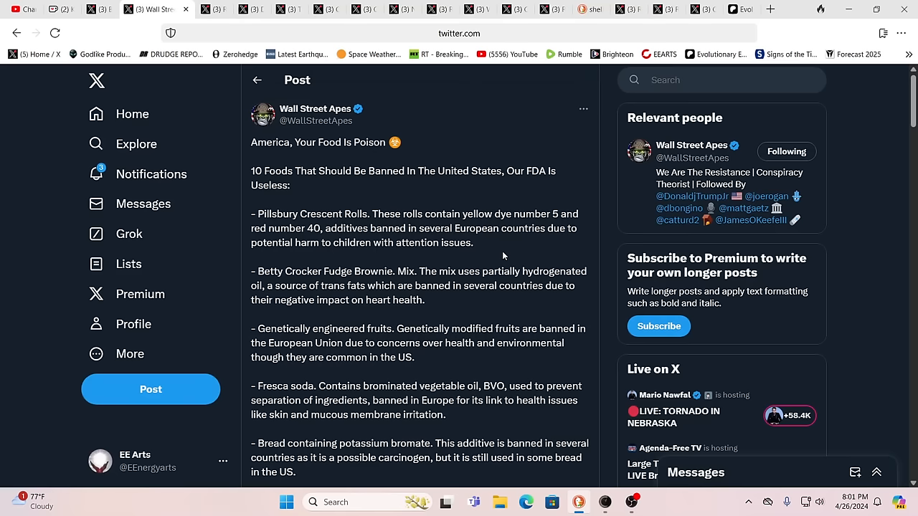
{"action": "scroll", "scroll_direction": "down", "scroll_amount": 3}
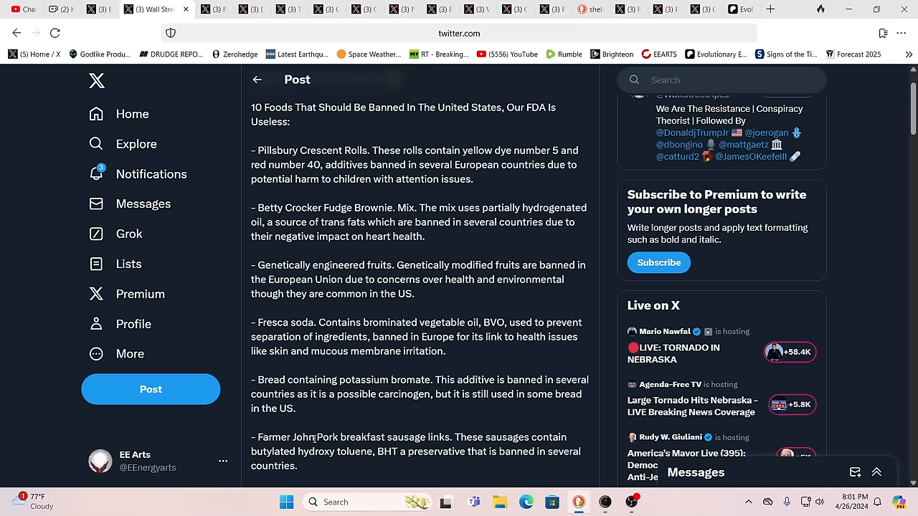
{"action": "mouse_move", "coordinate": [389, 434]}
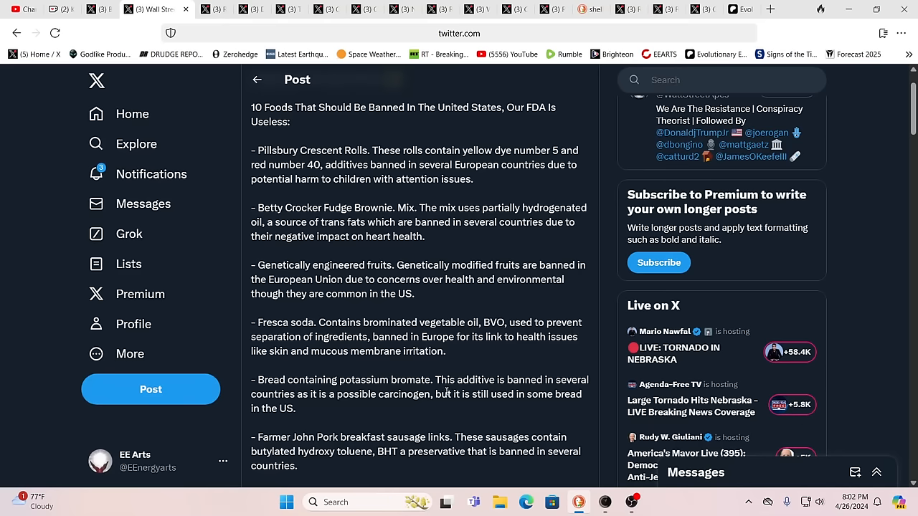
{"action": "scroll", "scroll_direction": "down", "scroll_amount": 3}
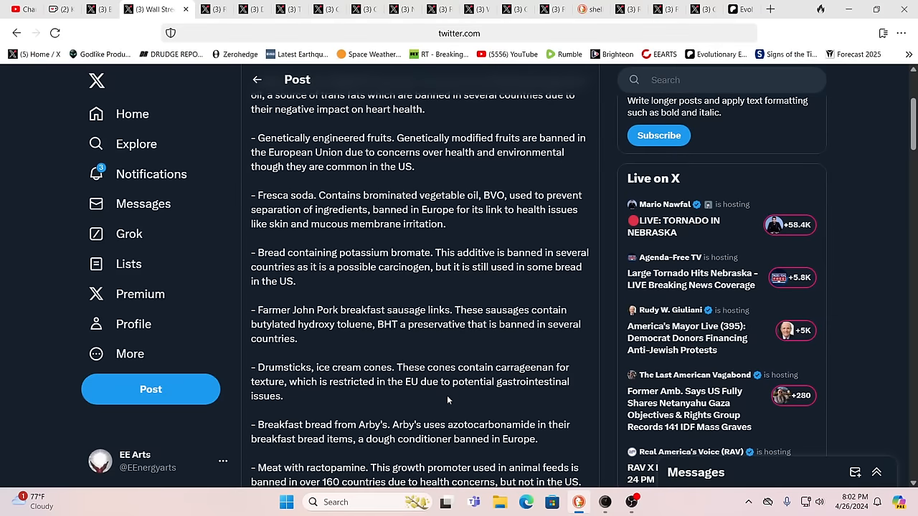
{"action": "scroll", "scroll_direction": "down", "scroll_amount": 3}
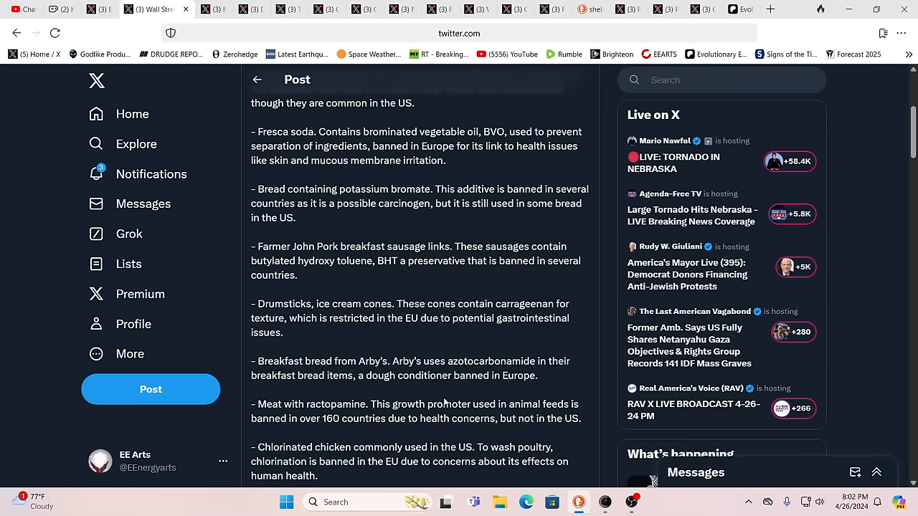
{"action": "mouse_move", "coordinate": [395, 353]}
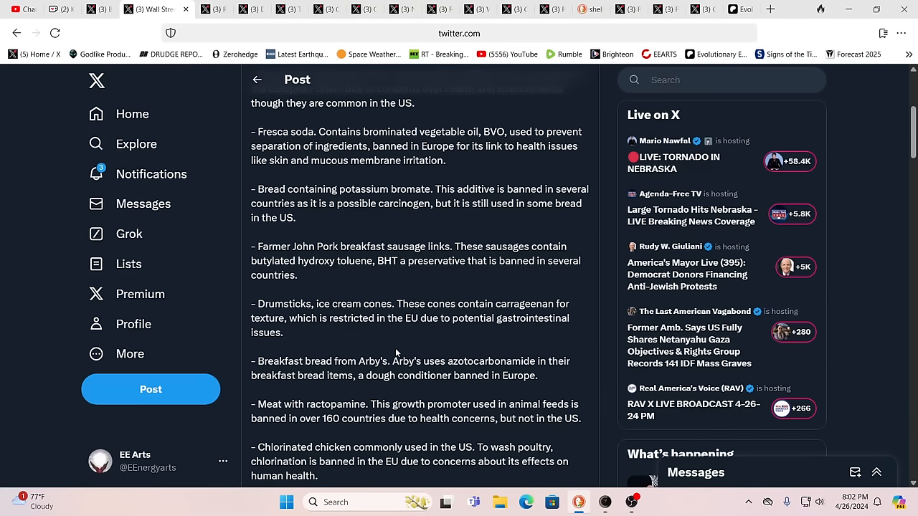
{"action": "mouse_move", "coordinate": [287, 147]}
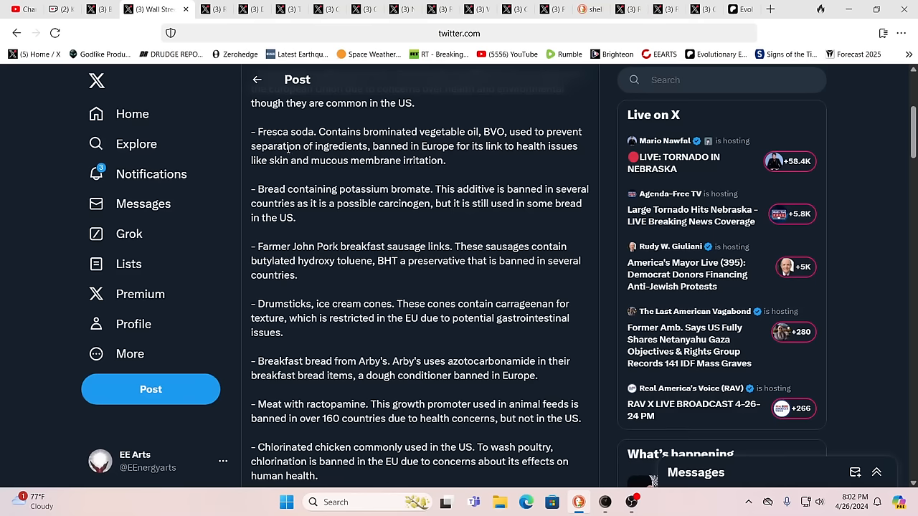
{"action": "scroll", "scroll_direction": "down", "scroll_amount": 3}
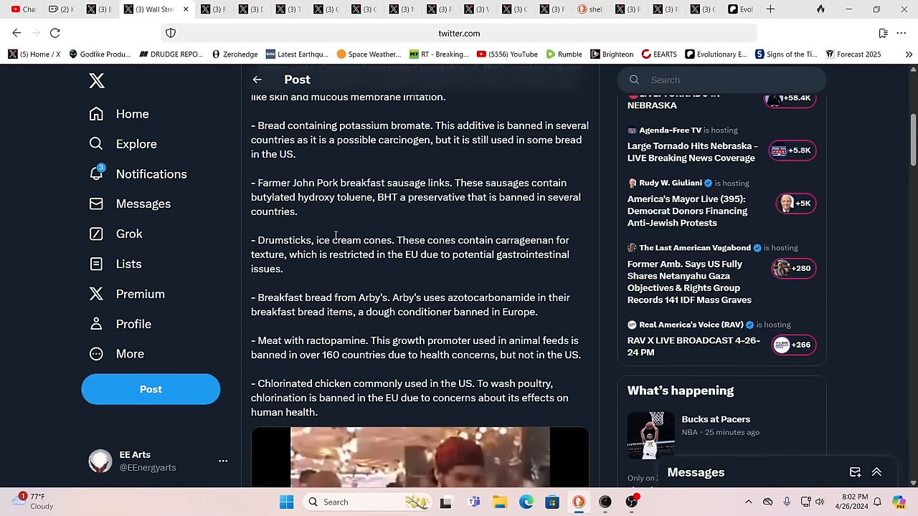
{"action": "mouse_move", "coordinate": [313, 352]}
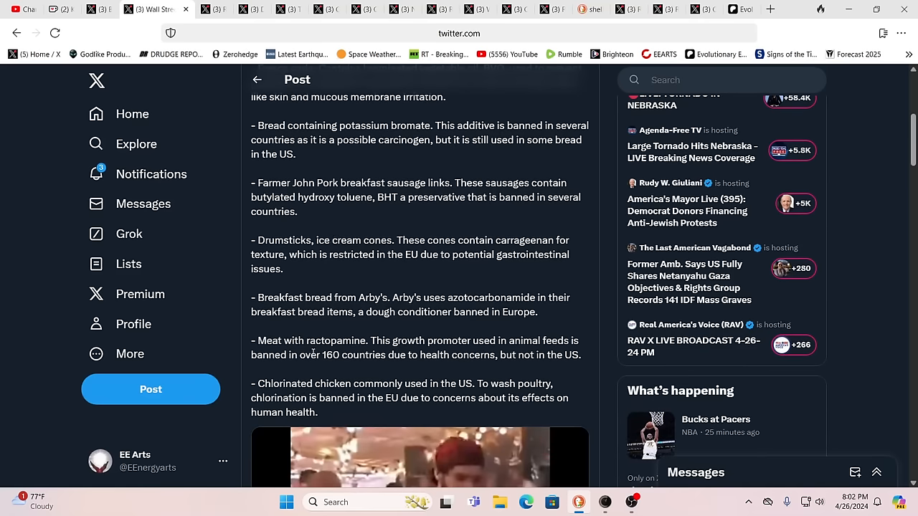
{"action": "scroll", "scroll_direction": "down", "scroll_amount": 3}
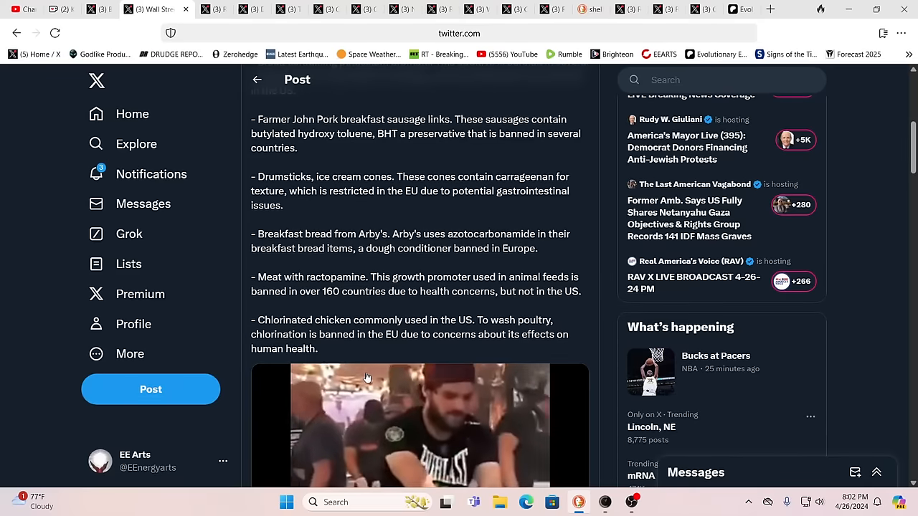
{"action": "scroll", "scroll_direction": "down", "scroll_amount": 3}
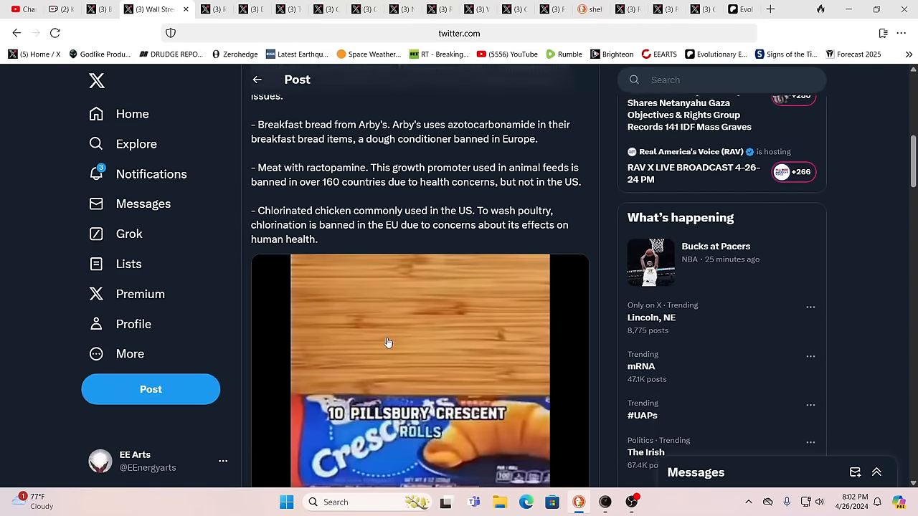
{"action": "scroll", "scroll_direction": "up", "scroll_amount": 3}
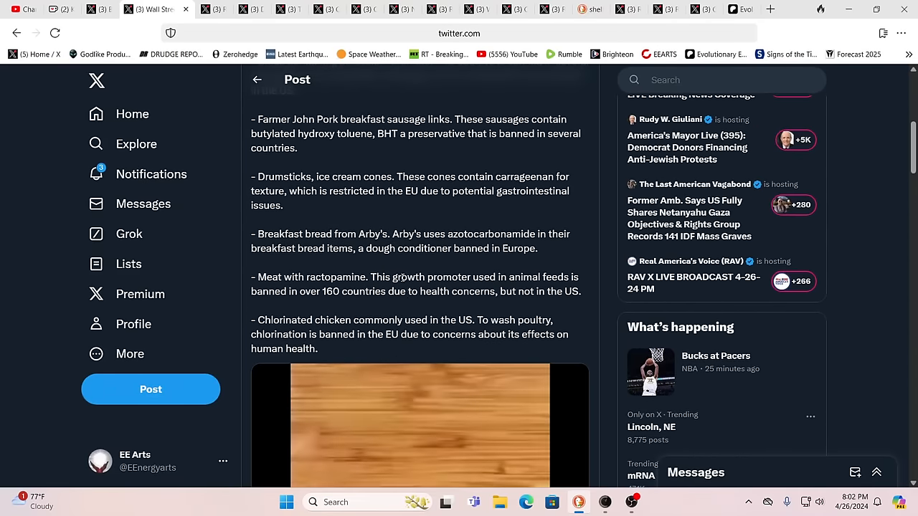
{"action": "scroll", "scroll_direction": "up", "scroll_amount": 3}
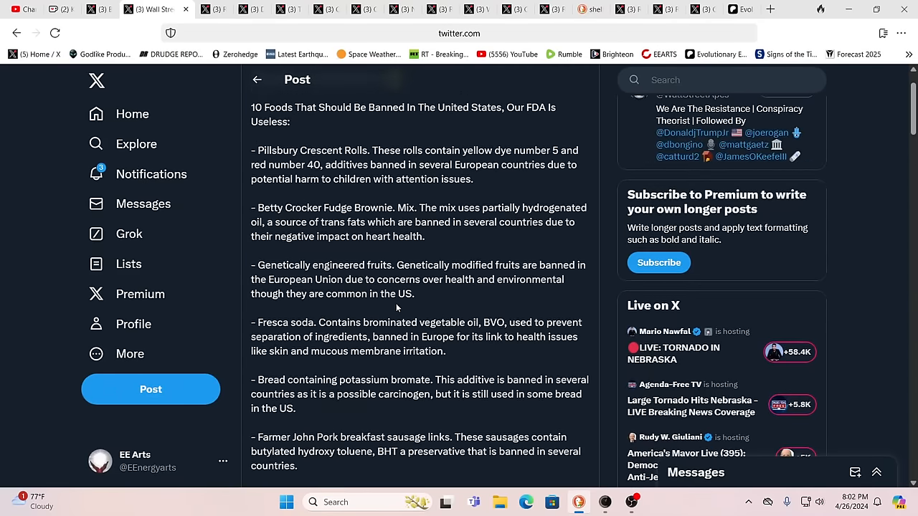
{"action": "scroll", "scroll_direction": "up", "scroll_amount": 3}
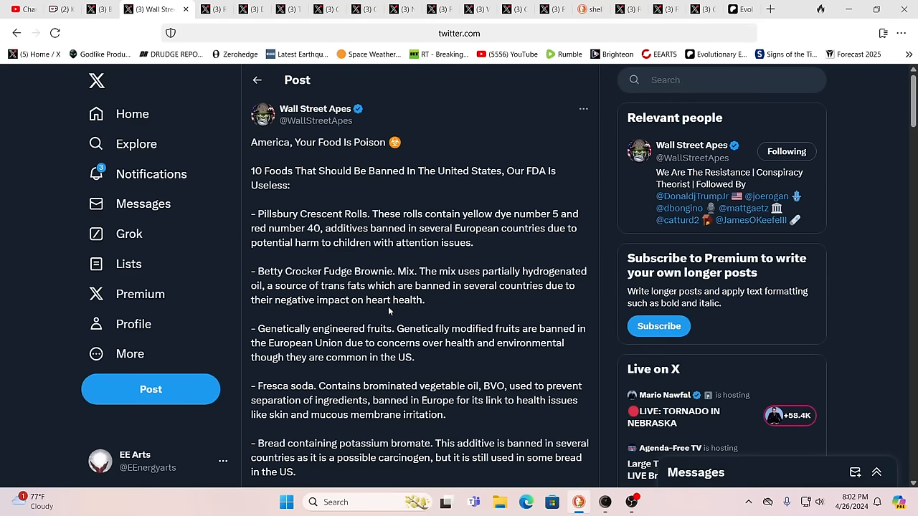
{"action": "mouse_move", "coordinate": [487, 224]}
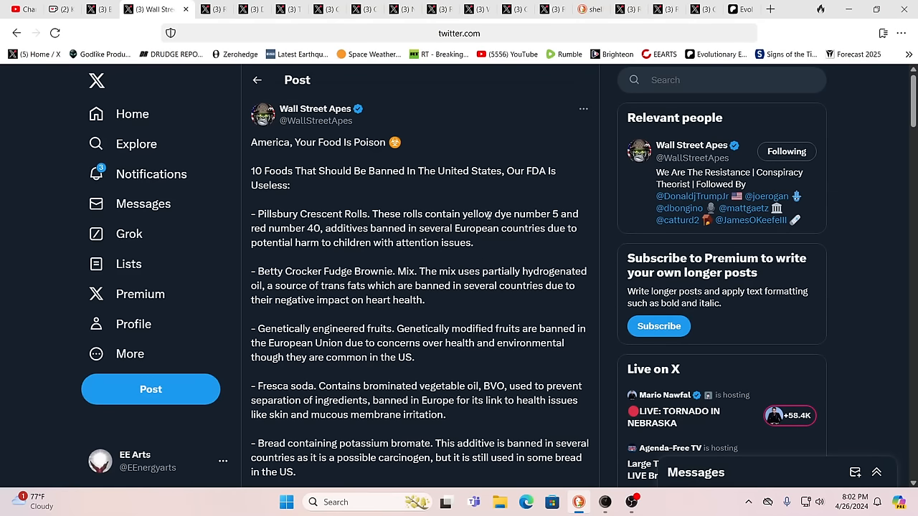
{"action": "mouse_move", "coordinate": [453, 207]}
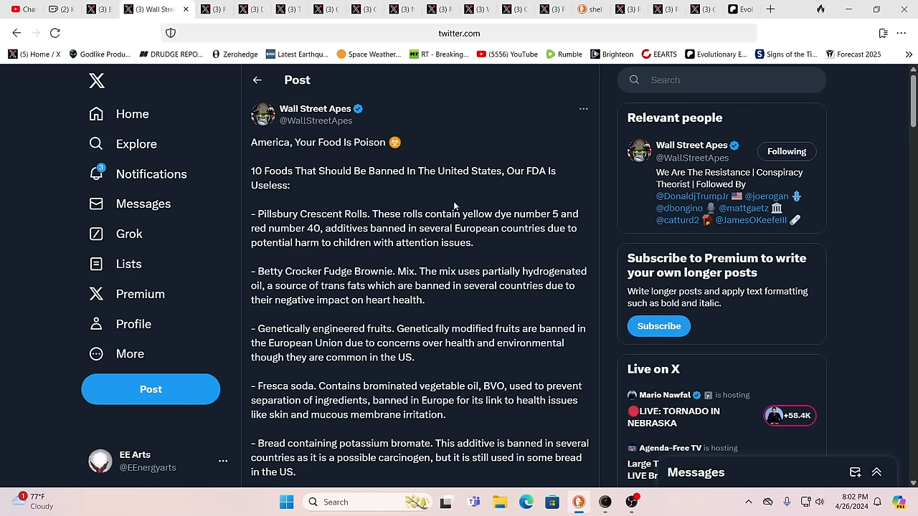
{"action": "mouse_move", "coordinate": [462, 198]}
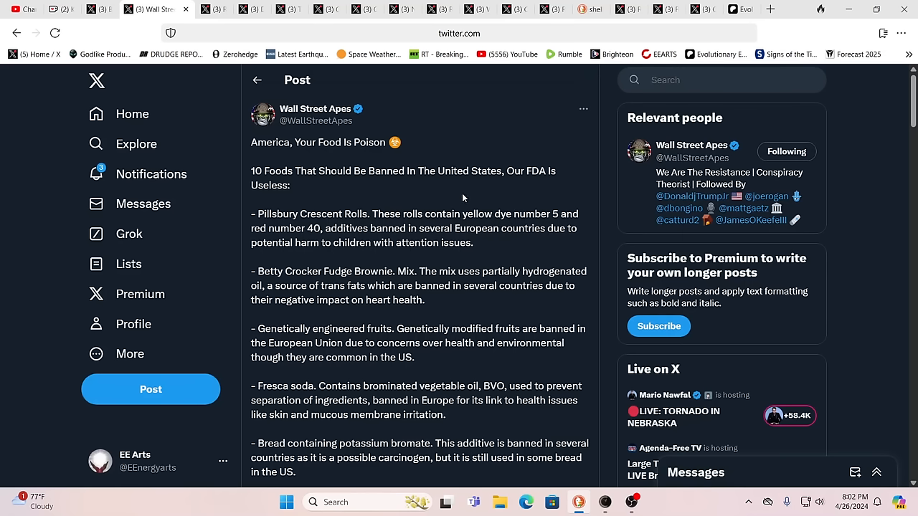
{"action": "mouse_move", "coordinate": [452, 201]}
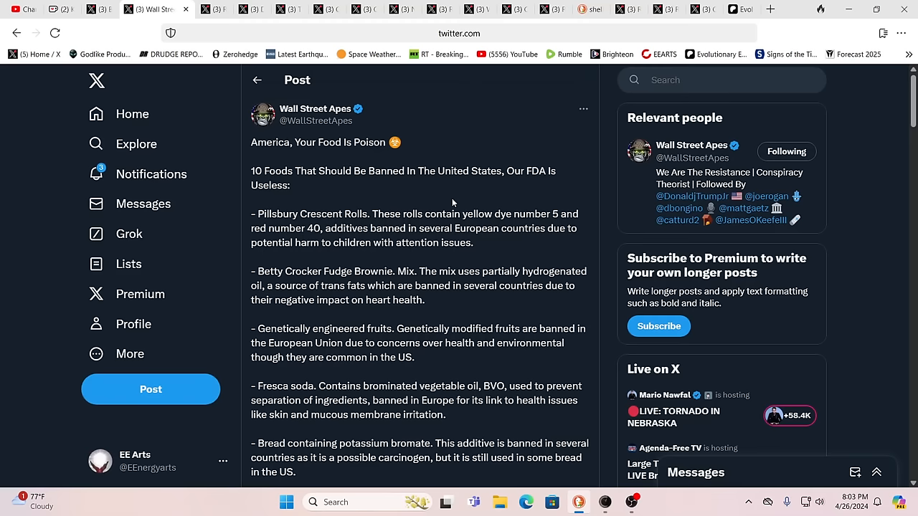
{"action": "mouse_move", "coordinate": [123, 74]}
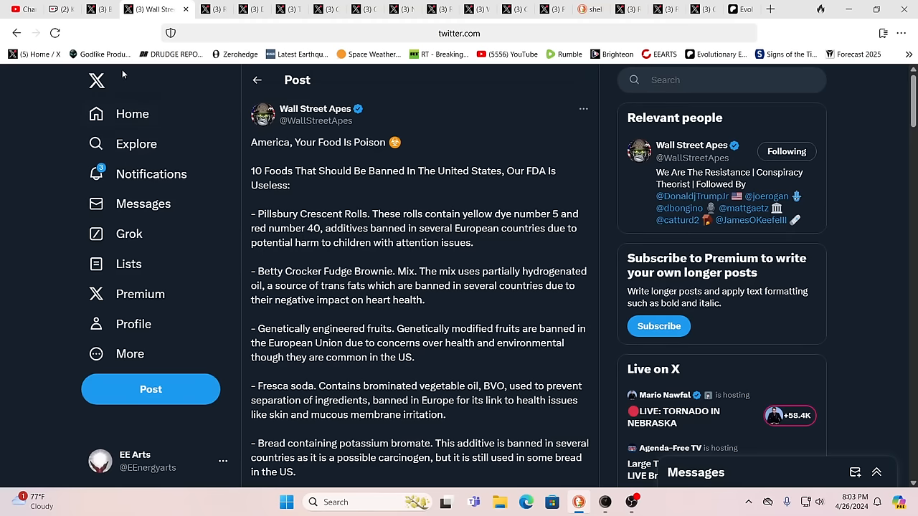